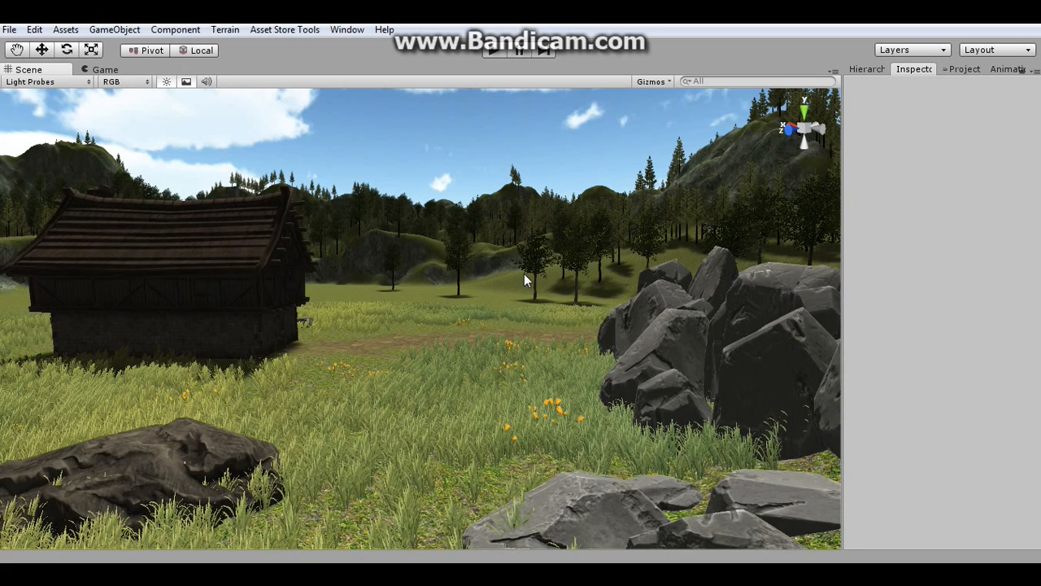
{"action": "mouse_move", "coordinate": [507, 242]}
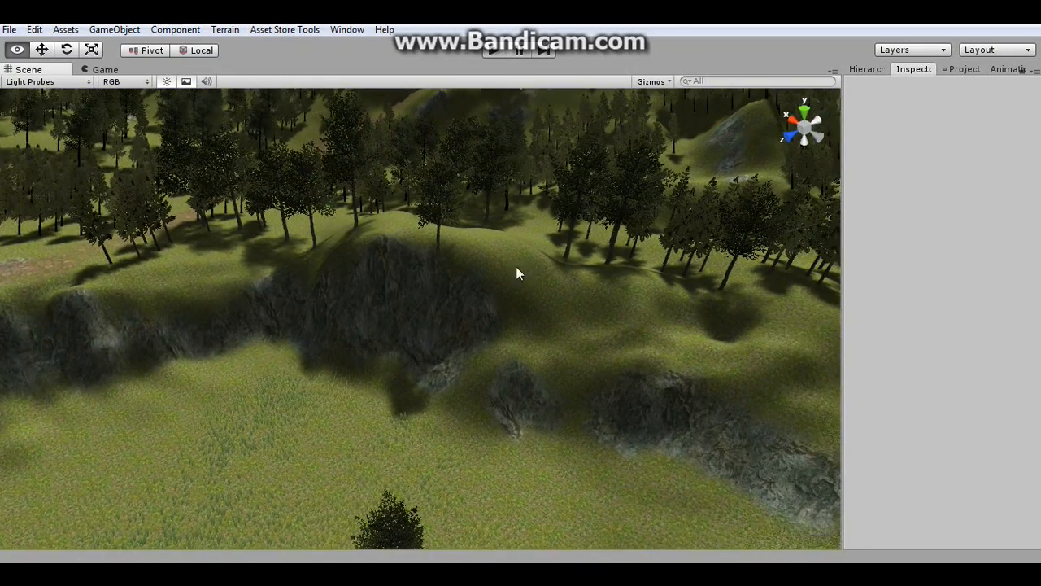
Add a cube to the scene from the GameObject menu.
{"action": "left_click", "coordinate": [174, 30]}
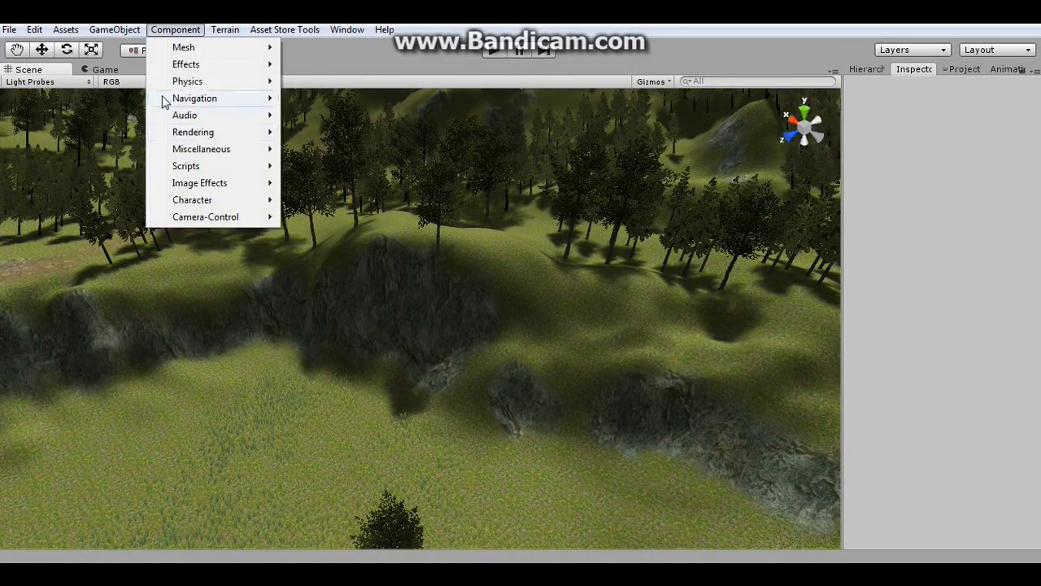
{"action": "left_click", "coordinate": [114, 29]}
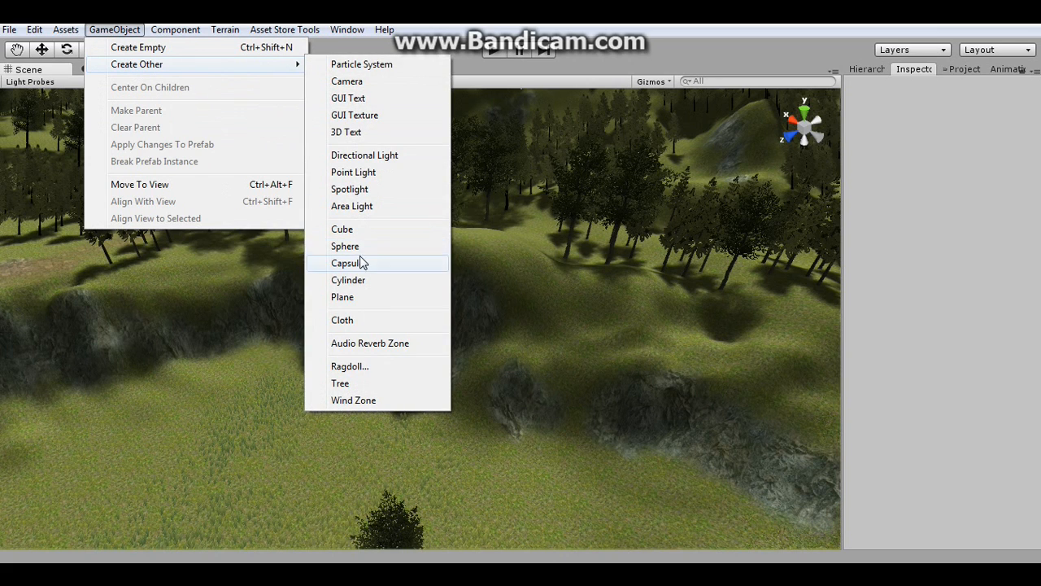
{"action": "left_click", "coordinate": [341, 229]}
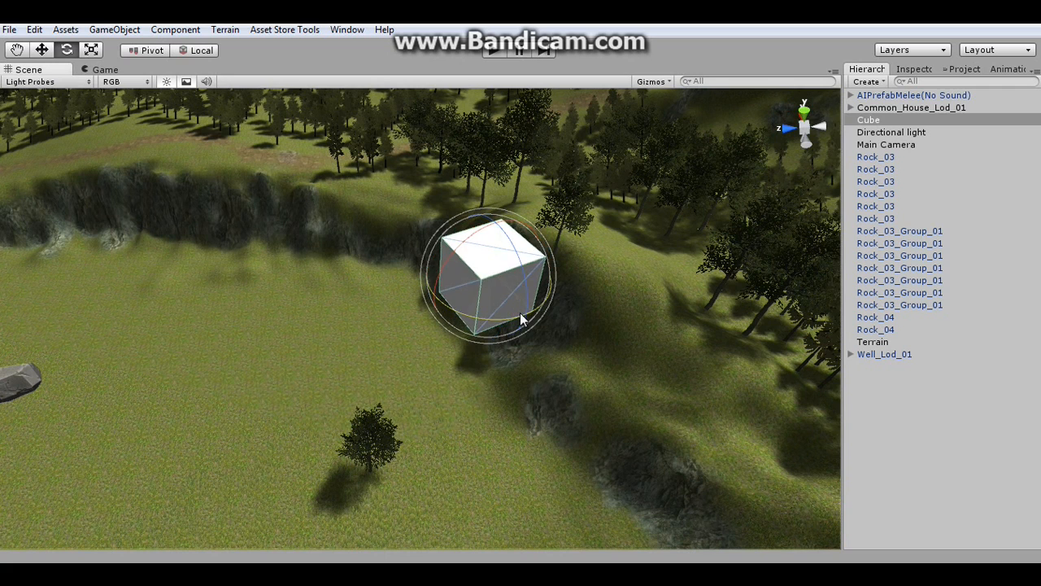
Stretch the cube into a long block with the Scale tool.
{"action": "left_click", "coordinate": [42, 50]}
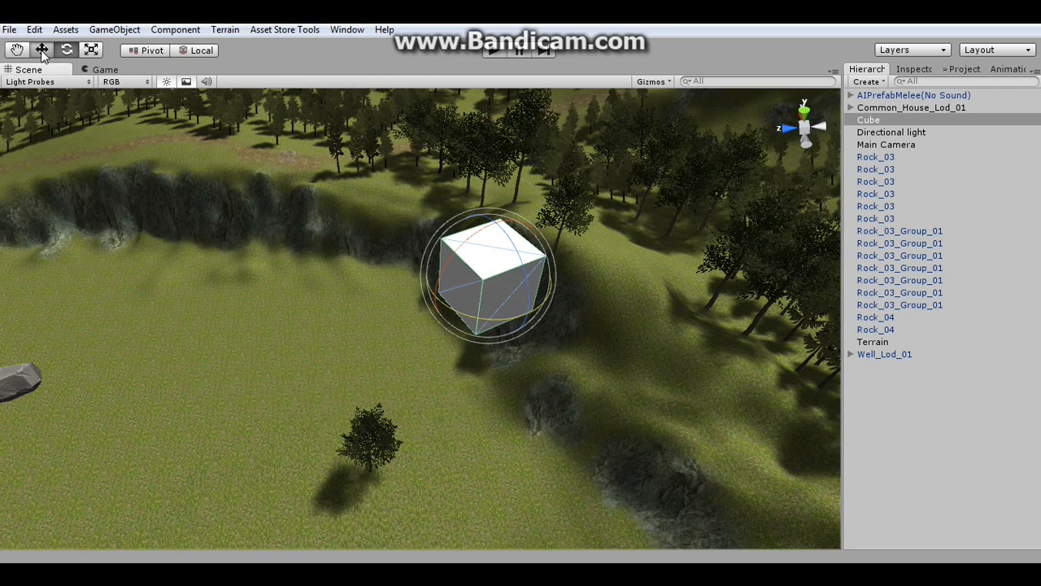
{"action": "left_click", "coordinate": [41, 50]}
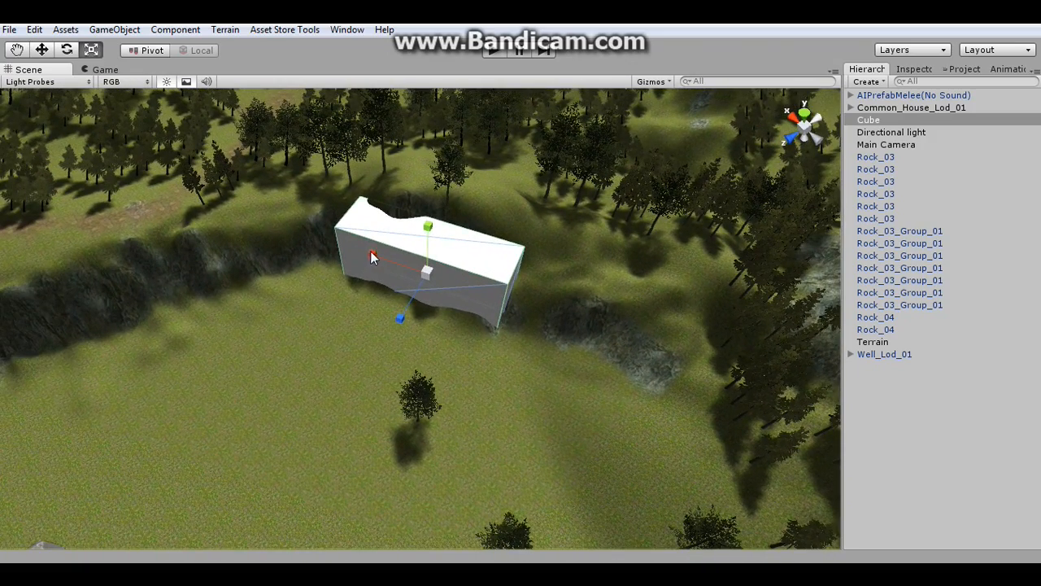
{"action": "left_click_drag", "start_coordinate": [374, 259], "coordinate": [372, 255]}
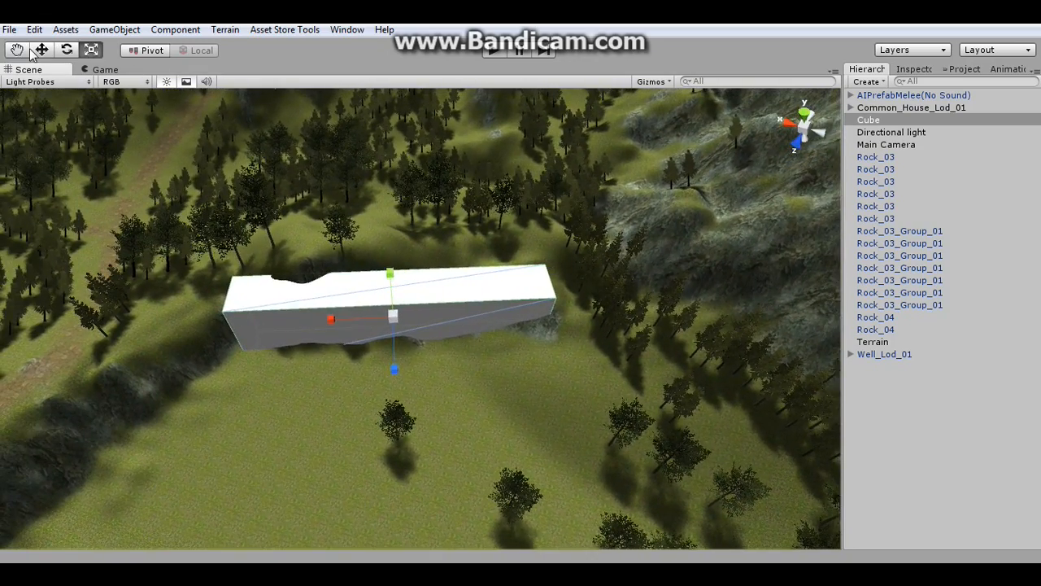
{"action": "left_click", "coordinate": [66, 50]}
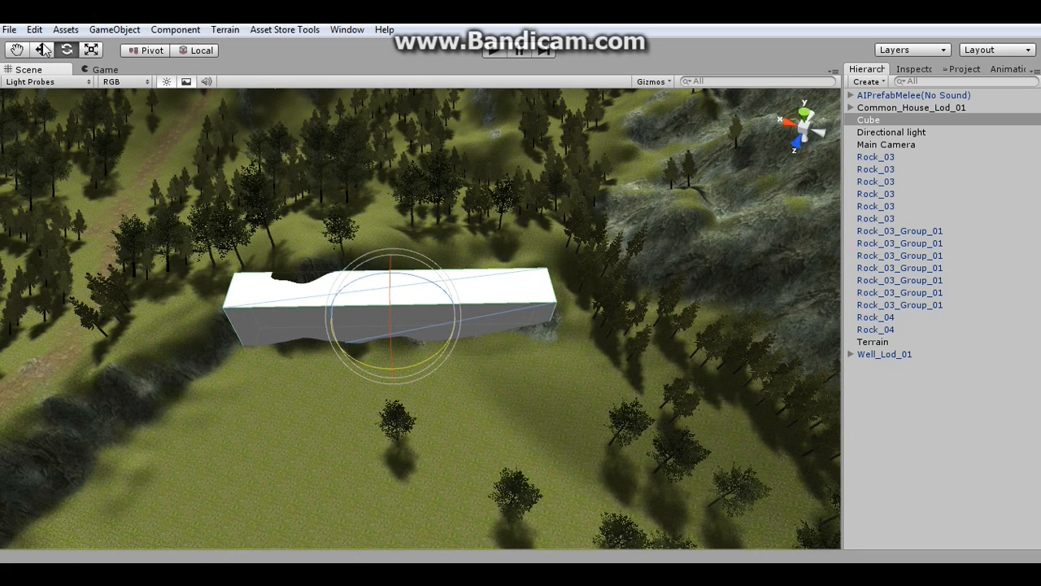
{"action": "left_click", "coordinate": [42, 50]}
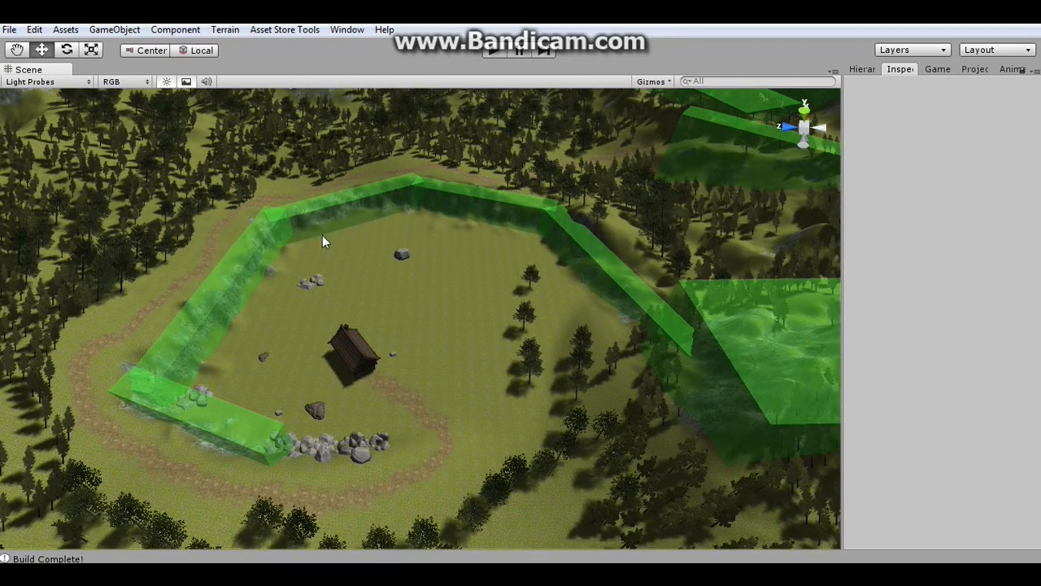
Drag a translucent green block into place around the clearing.
{"action": "left_click_drag", "start_coordinate": [325, 244], "coordinate": [342, 334]}
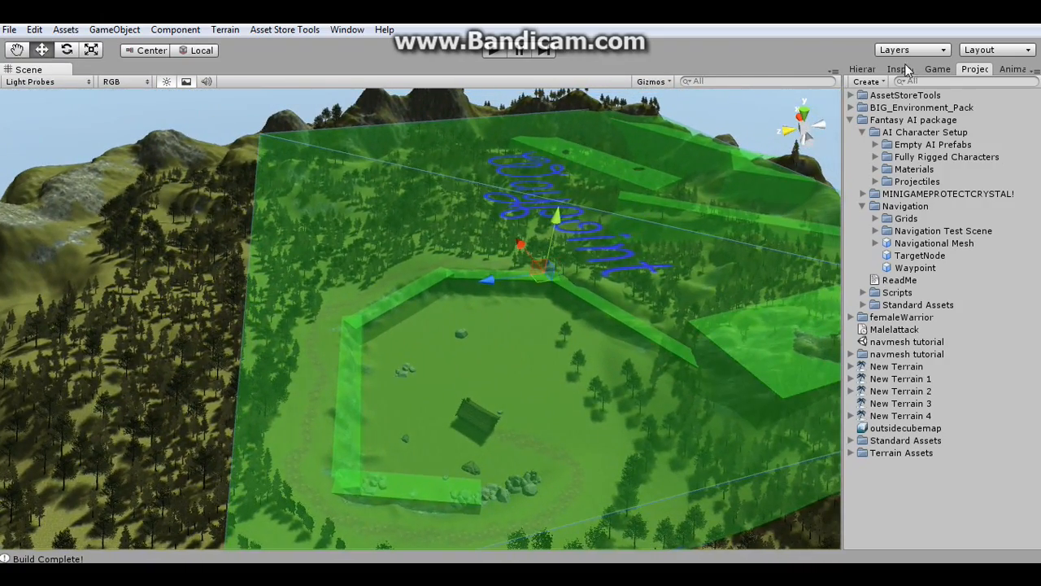
Uncheck X18432 and X36864 on the navigational mesh, then pick a tag for the terrain.
{"action": "left_click", "coordinate": [934, 242]}
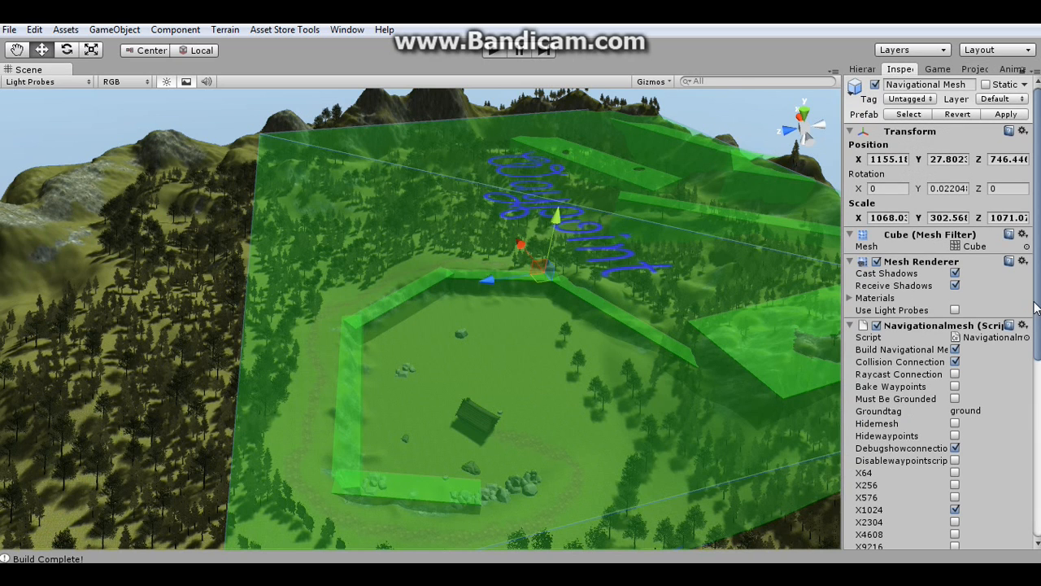
{"action": "scroll", "scroll_direction": "down", "scroll_amount": 3}
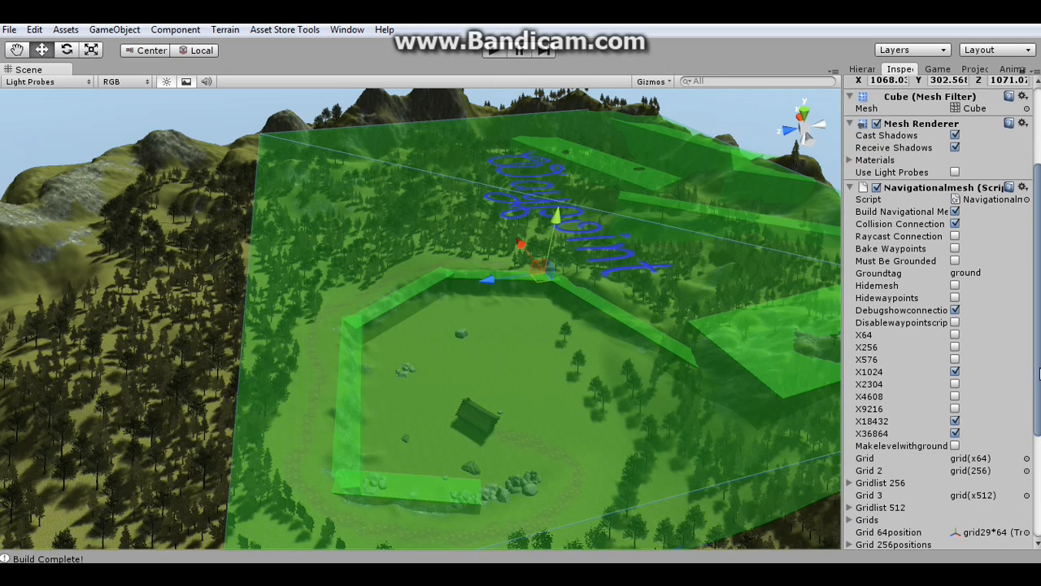
{"action": "left_click", "coordinate": [955, 421]}
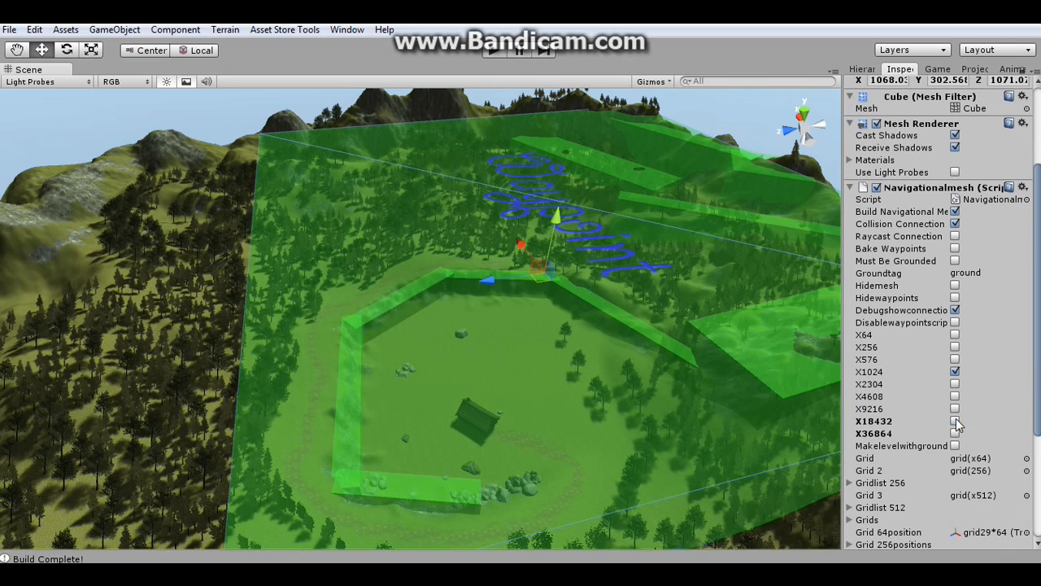
{"action": "left_click", "coordinate": [954, 384]}
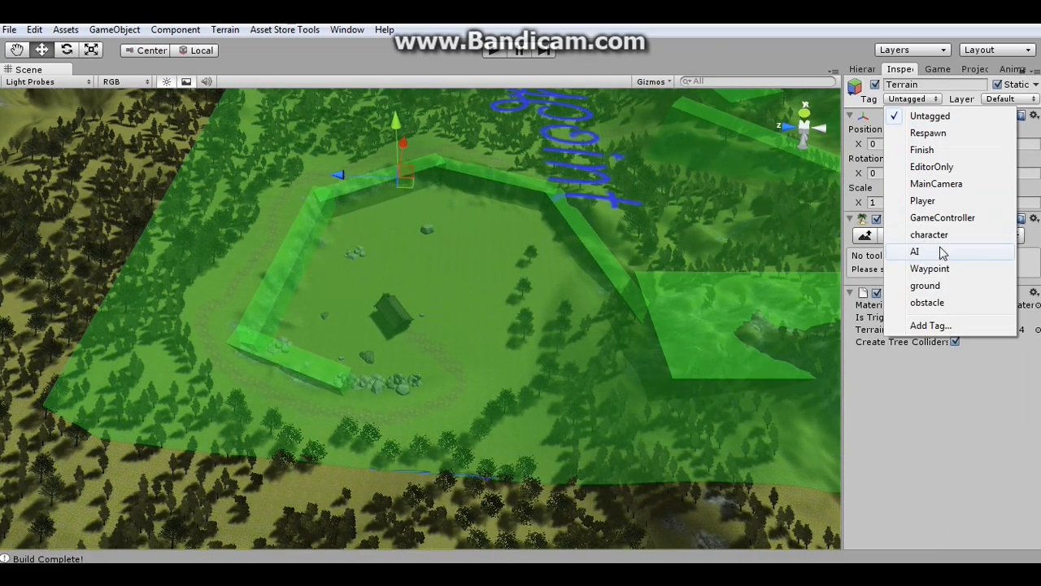
{"action": "left_click", "coordinate": [925, 286]}
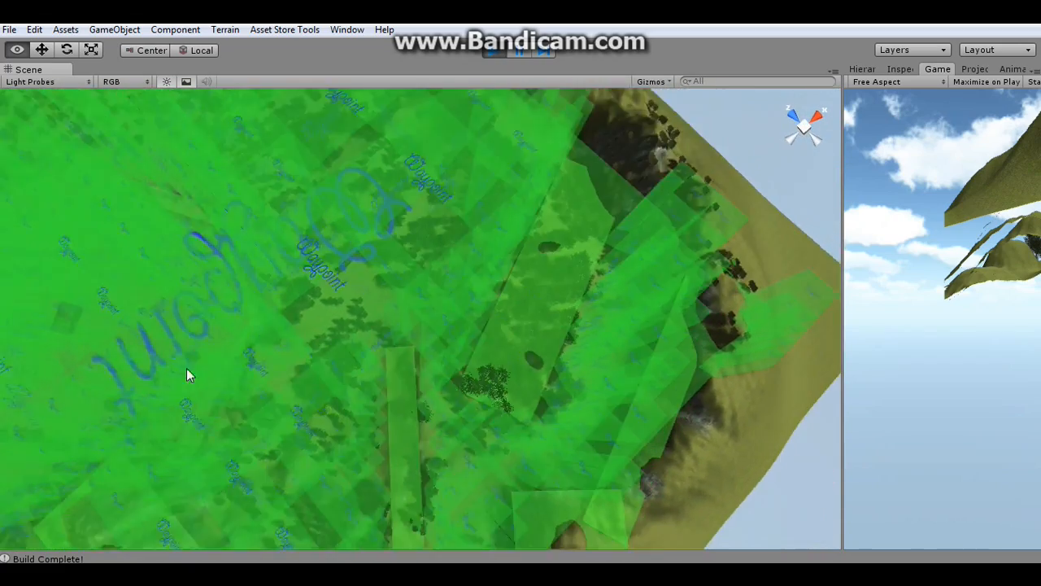
Orbit the Scene view to inspect the generated waypoint boxes from several angles.
{"action": "left_click_drag", "start_coordinate": [187, 374], "coordinate": [728, 379]}
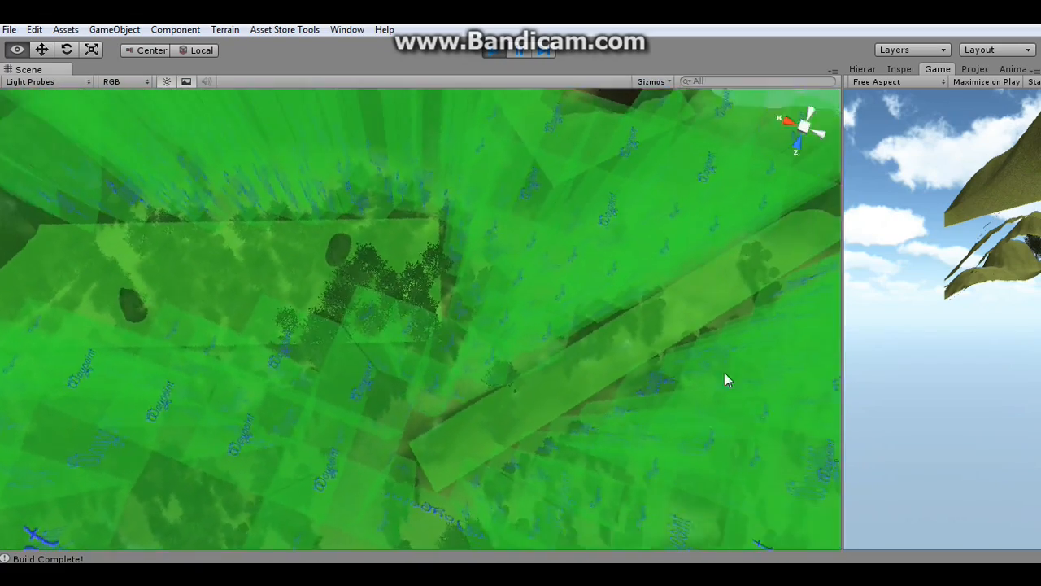
{"action": "left_click_drag", "start_coordinate": [728, 379], "coordinate": [196, 385]}
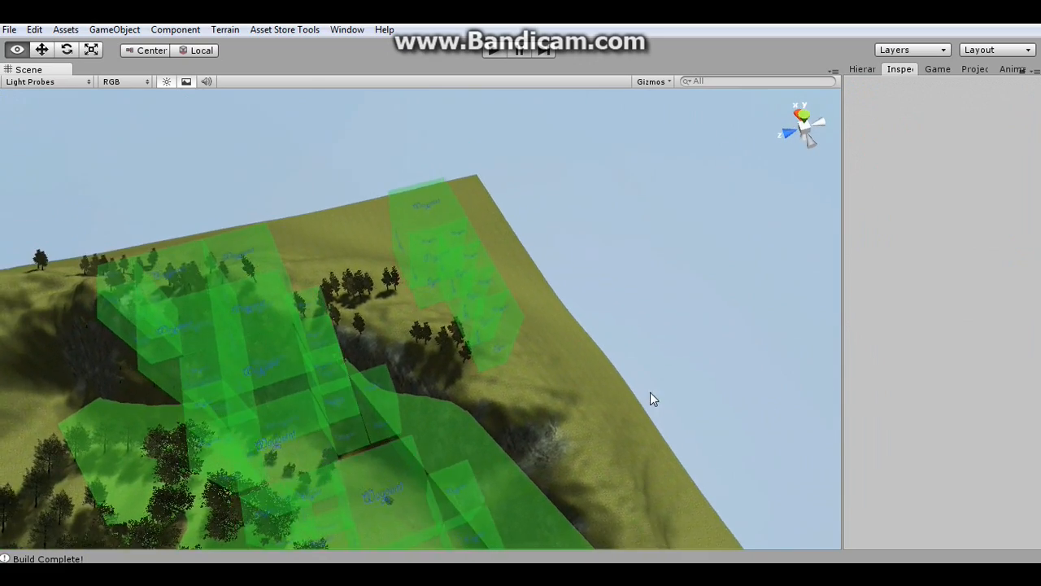
Orbit the Scene view to check the waypoints along the hillside terrain edge.
{"action": "left_click_drag", "start_coordinate": [651, 399], "coordinate": [496, 273]}
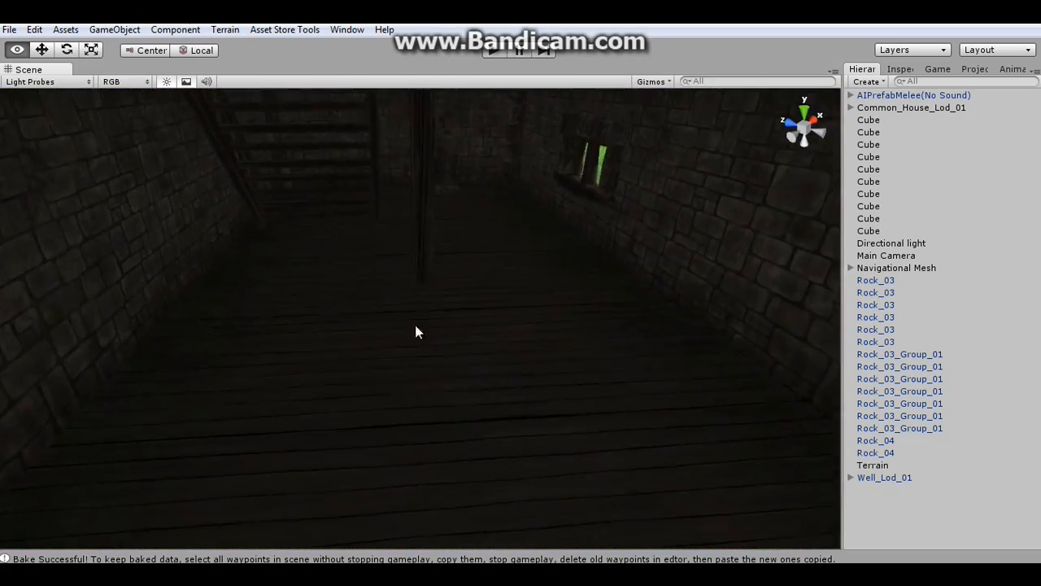
Fly the camera through the house, then show the Fantasy AI Navigation project folder.
{"action": "left_click_drag", "start_coordinate": [415, 332], "coordinate": [639, 415]}
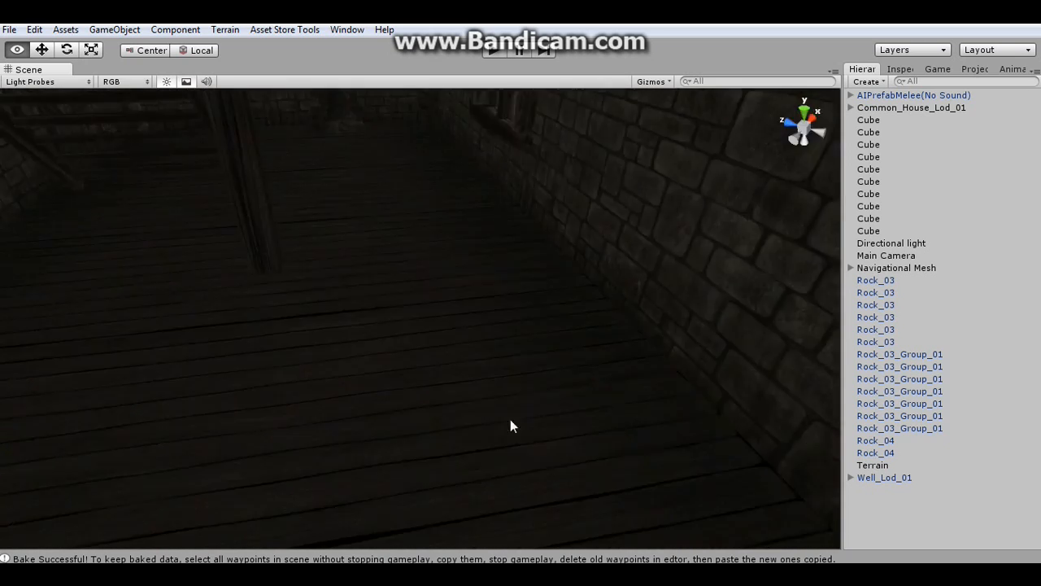
{"action": "left_click_drag", "start_coordinate": [513, 426], "coordinate": [667, 476]}
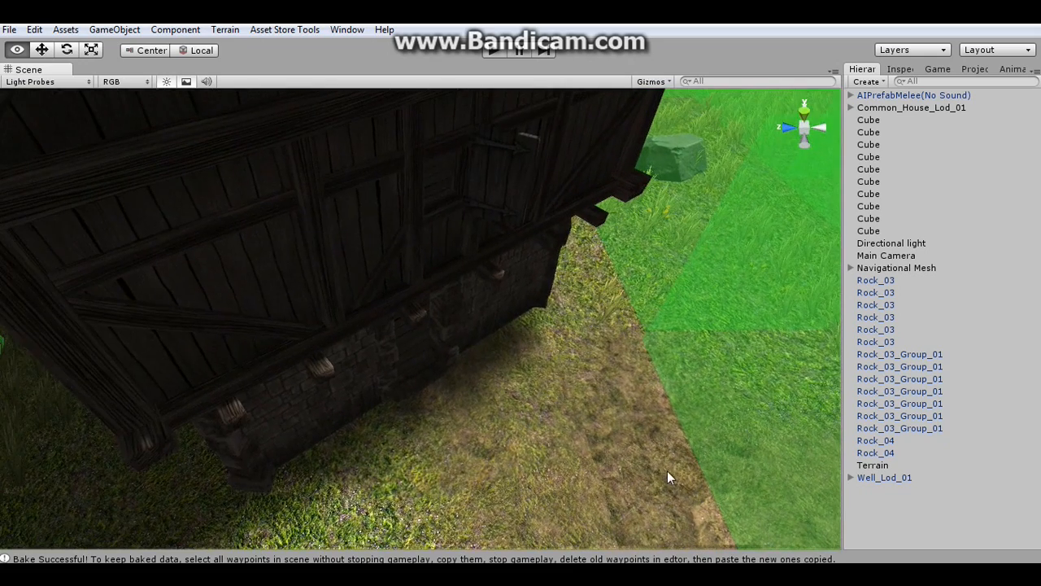
{"action": "left_click", "coordinate": [973, 68]}
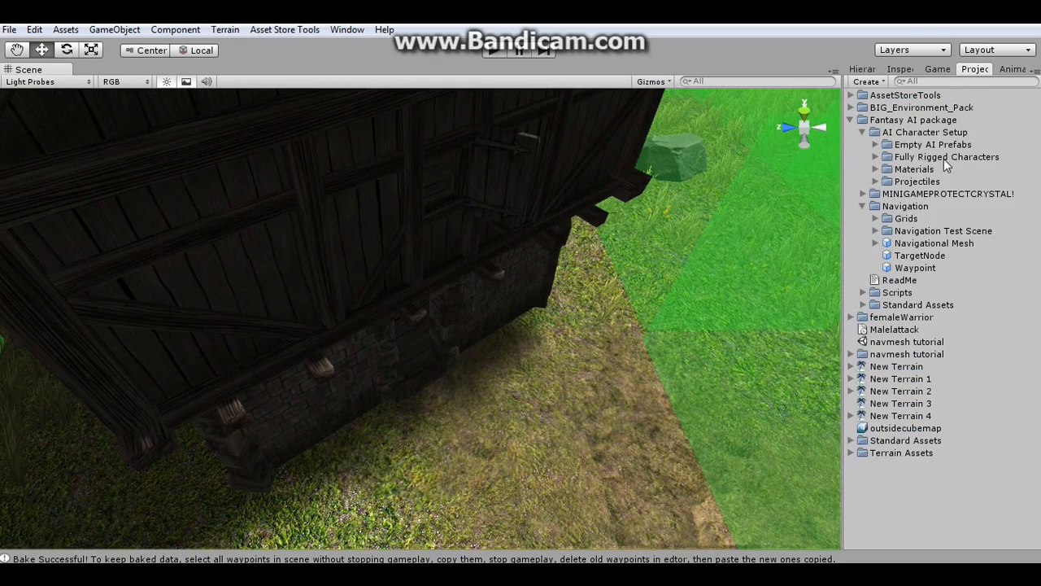
Line a waypoint box up beside the others on the house floor.
{"action": "left_click", "coordinate": [915, 268]}
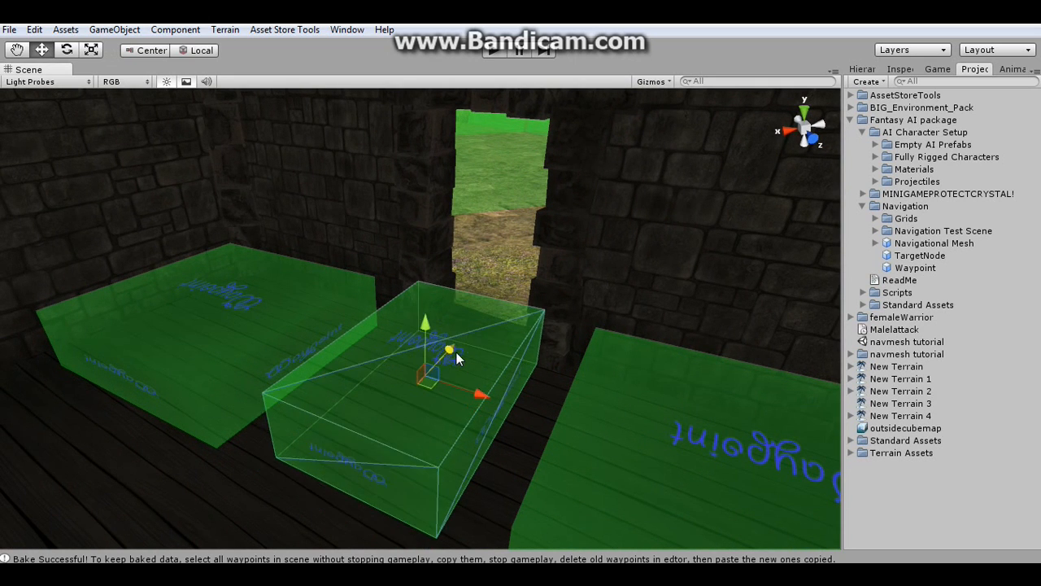
{"action": "mouse_move", "coordinate": [586, 476]}
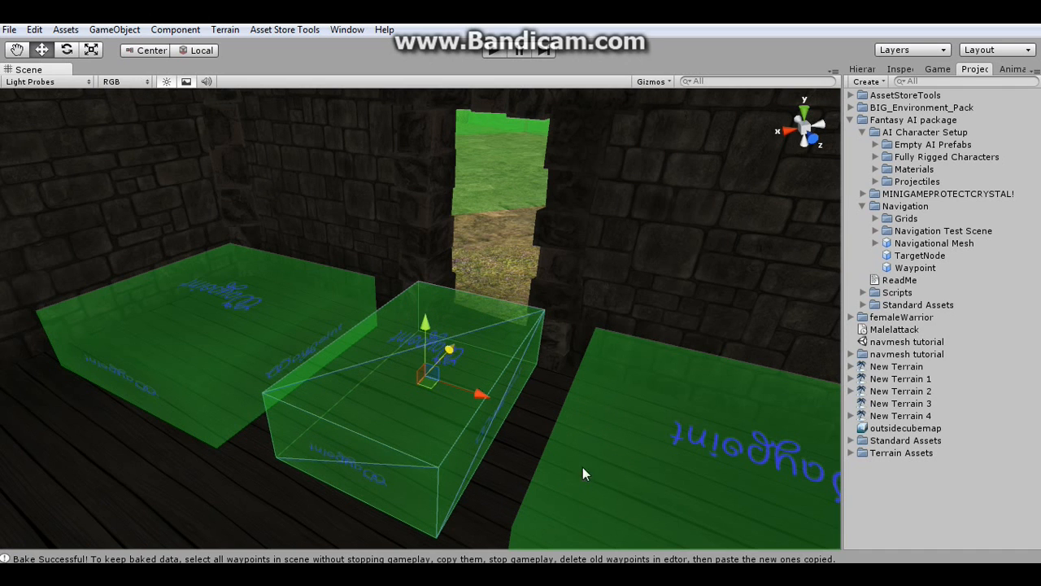
{"action": "mouse_move", "coordinate": [503, 254]}
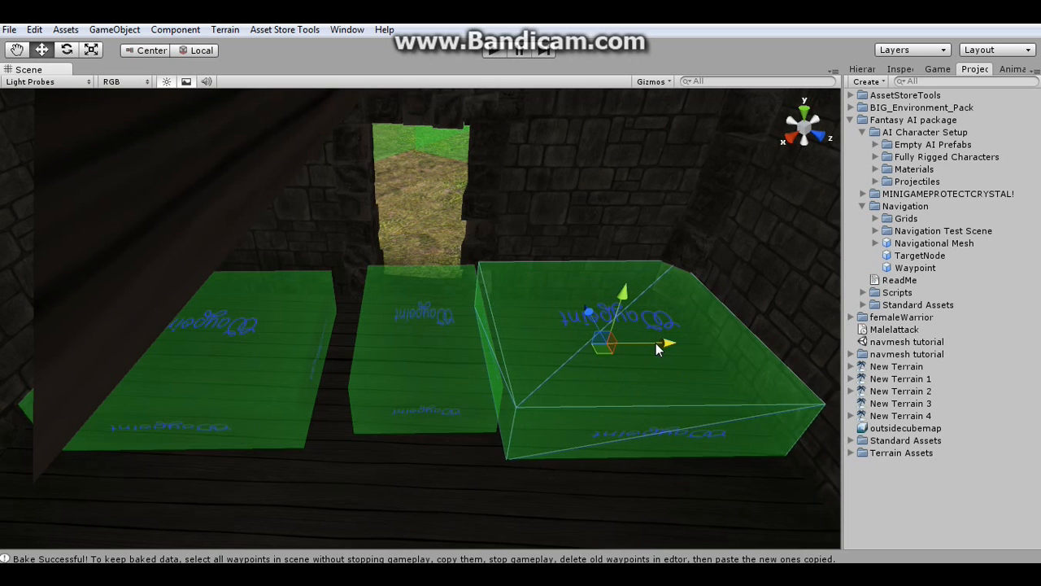
{"action": "left_click_drag", "start_coordinate": [657, 350], "coordinate": [276, 351]}
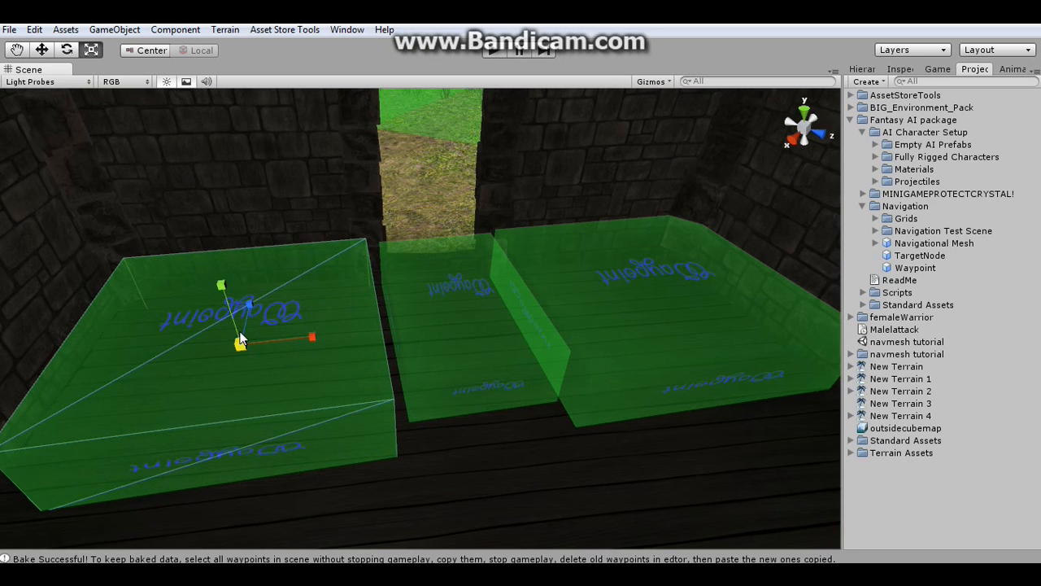
{"action": "mouse_move", "coordinate": [346, 334]}
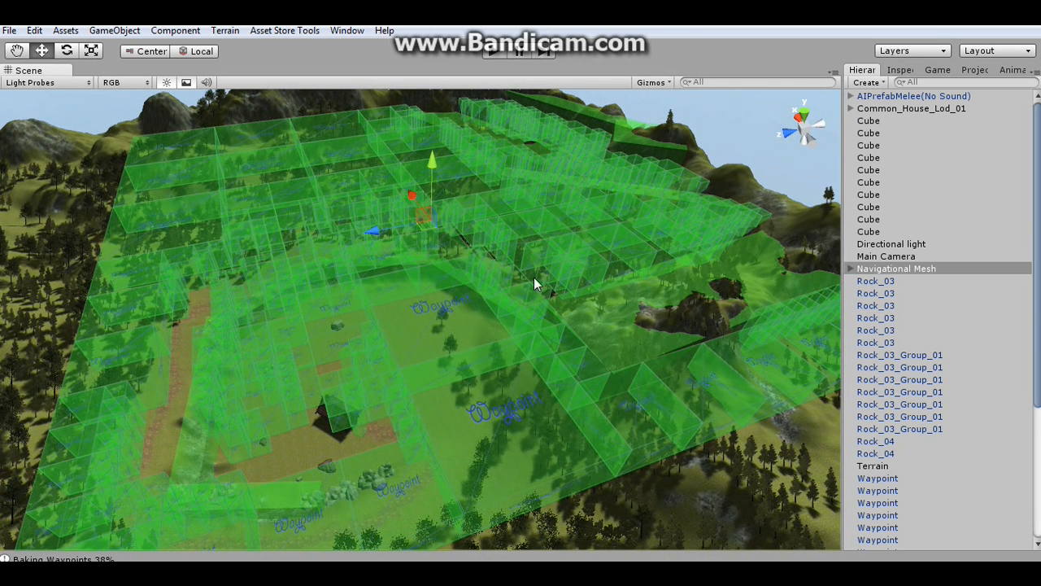
{"action": "mouse_move", "coordinate": [508, 295]}
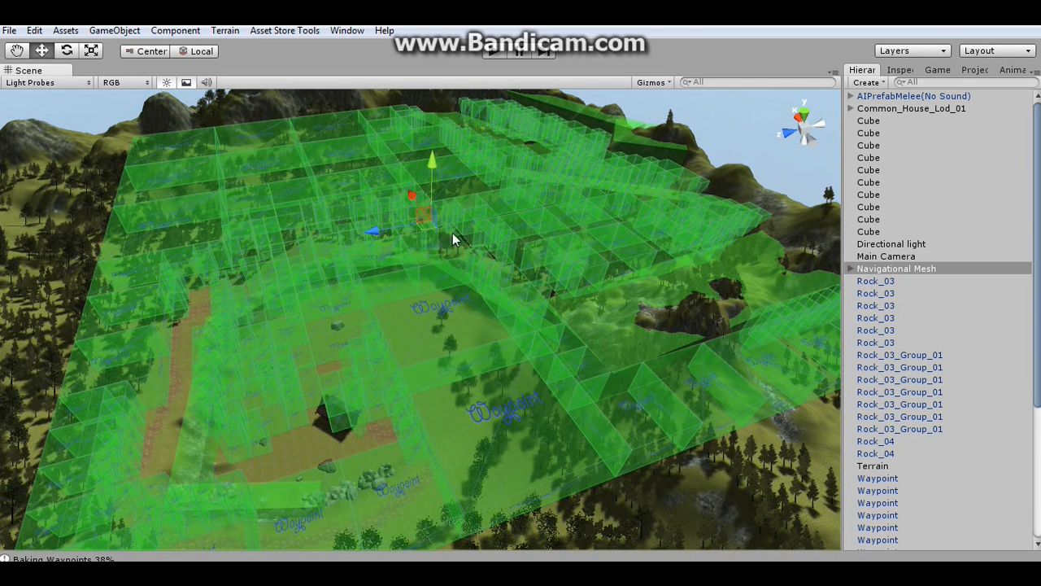
{"action": "mouse_move", "coordinate": [434, 169]}
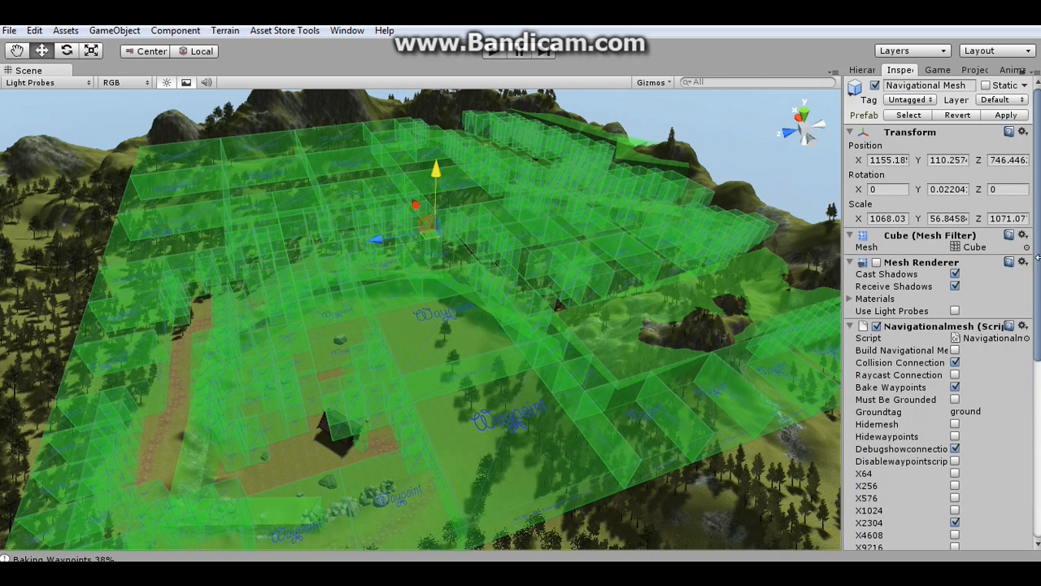
Scroll down the Navigational Mesh settings toward the bake and grid options.
{"action": "scroll", "scroll_direction": "down", "scroll_amount": 3}
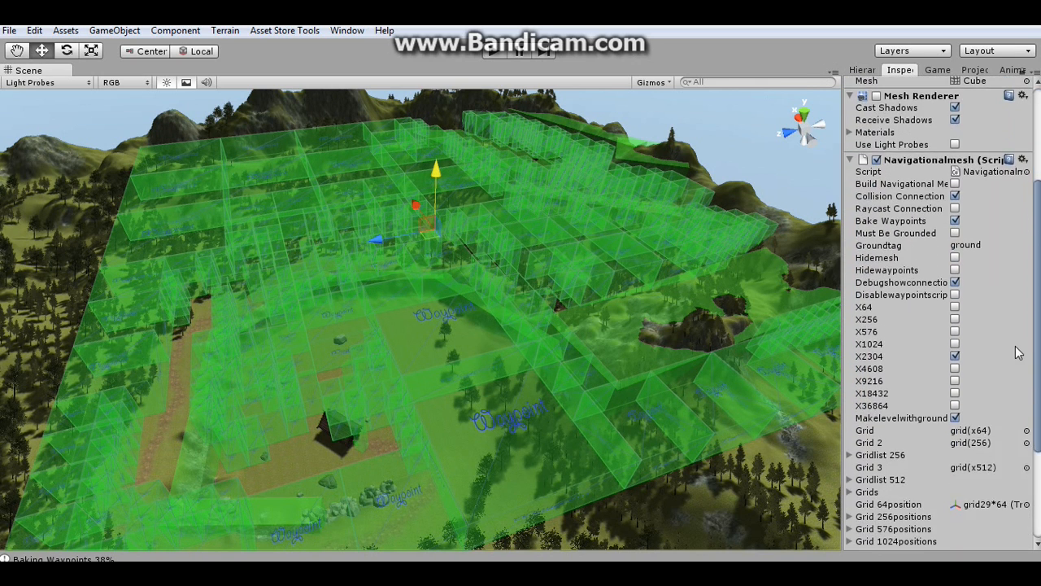
{"action": "scroll", "scroll_direction": "down", "scroll_amount": 3}
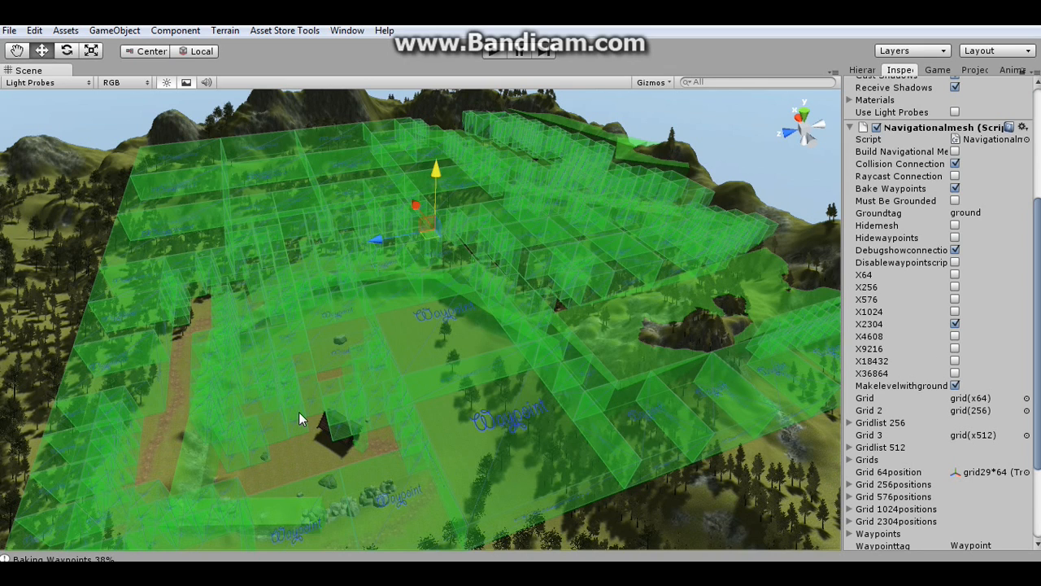
{"action": "mouse_move", "coordinate": [622, 305]}
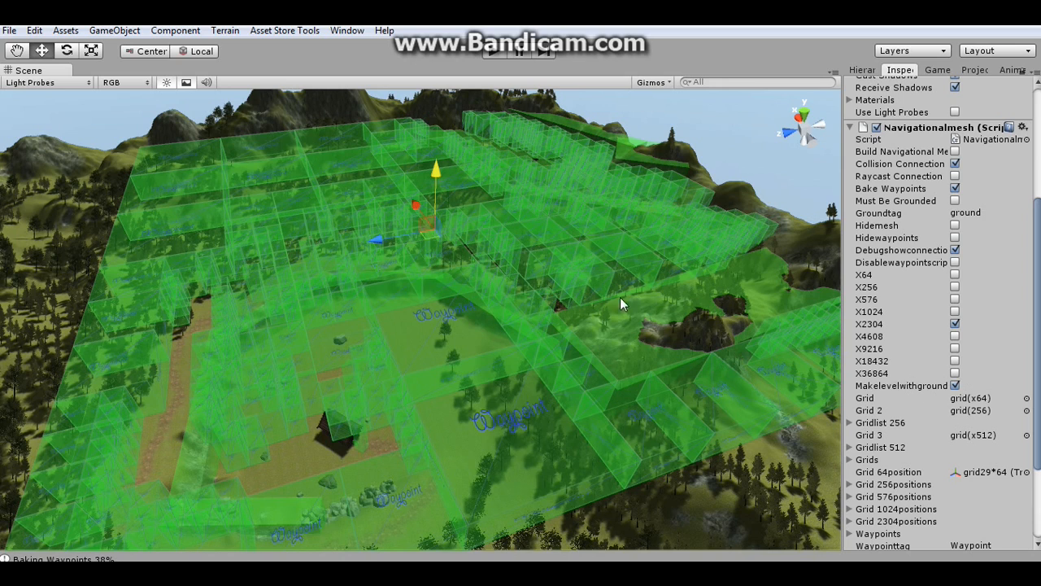
{"action": "mouse_move", "coordinate": [582, 291]}
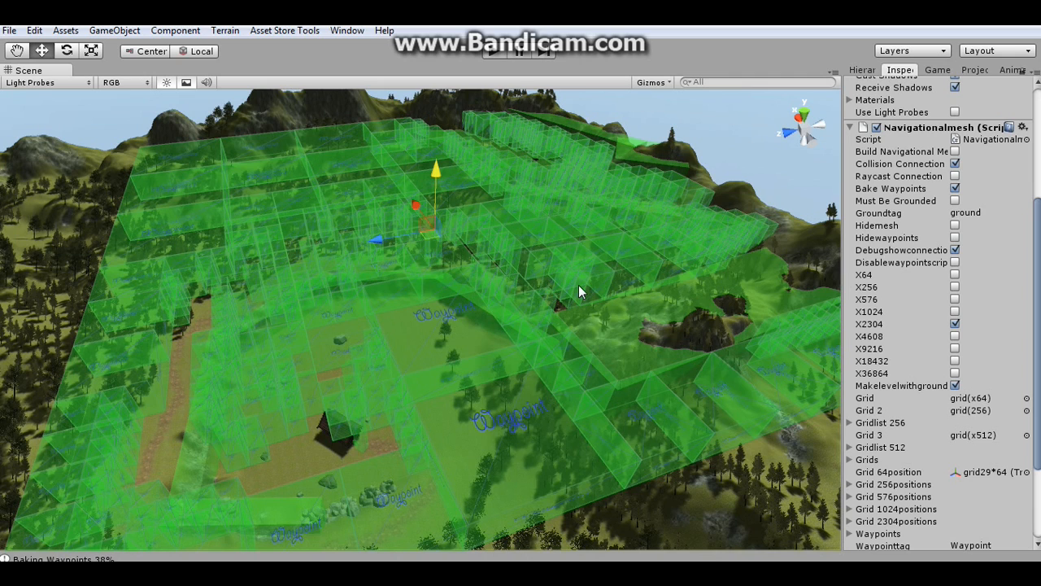
{"action": "mouse_move", "coordinate": [789, 313]}
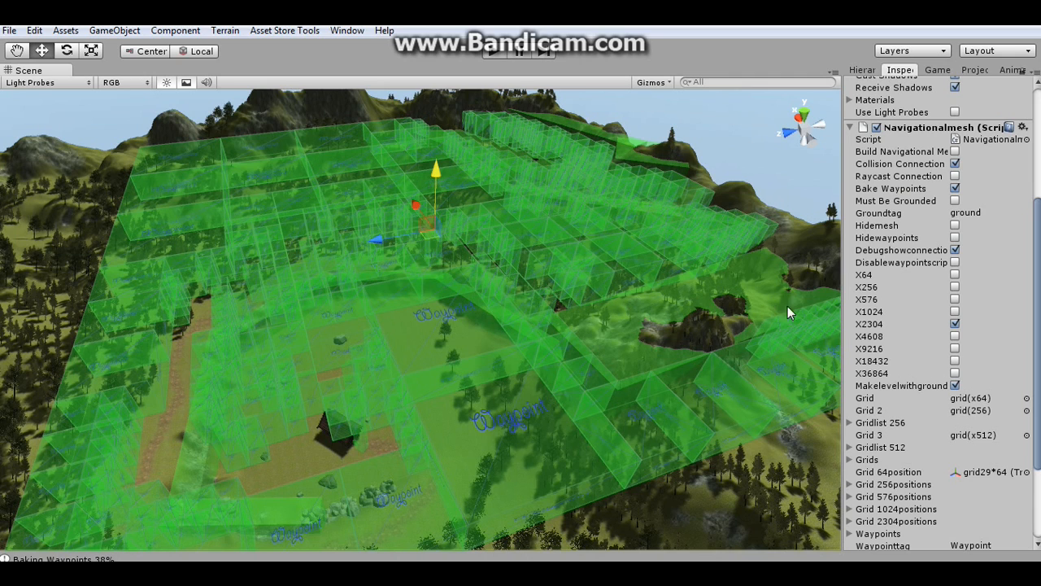
{"action": "mouse_move", "coordinate": [714, 148]}
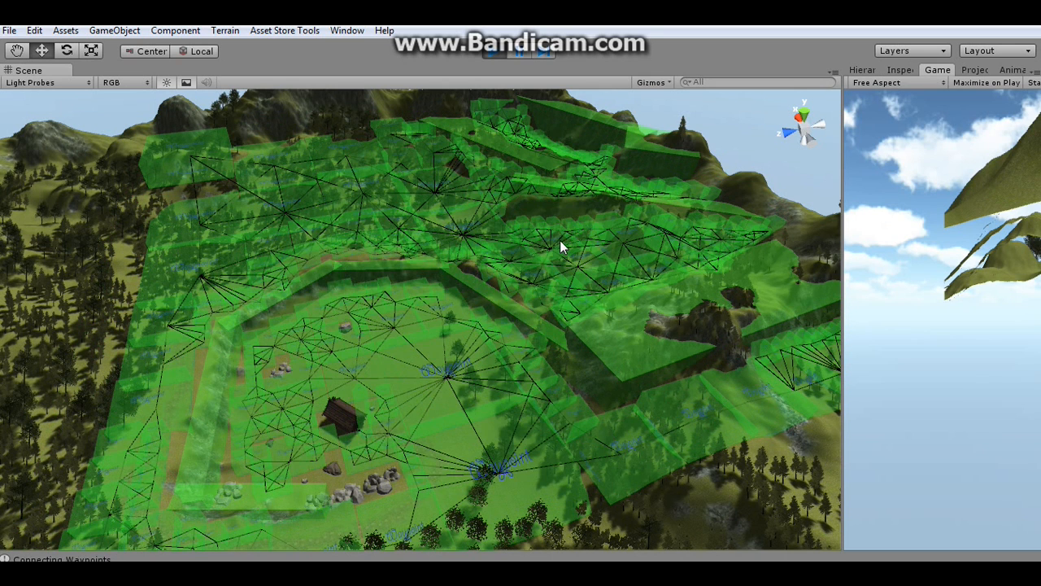
{"action": "mouse_move", "coordinate": [400, 378]}
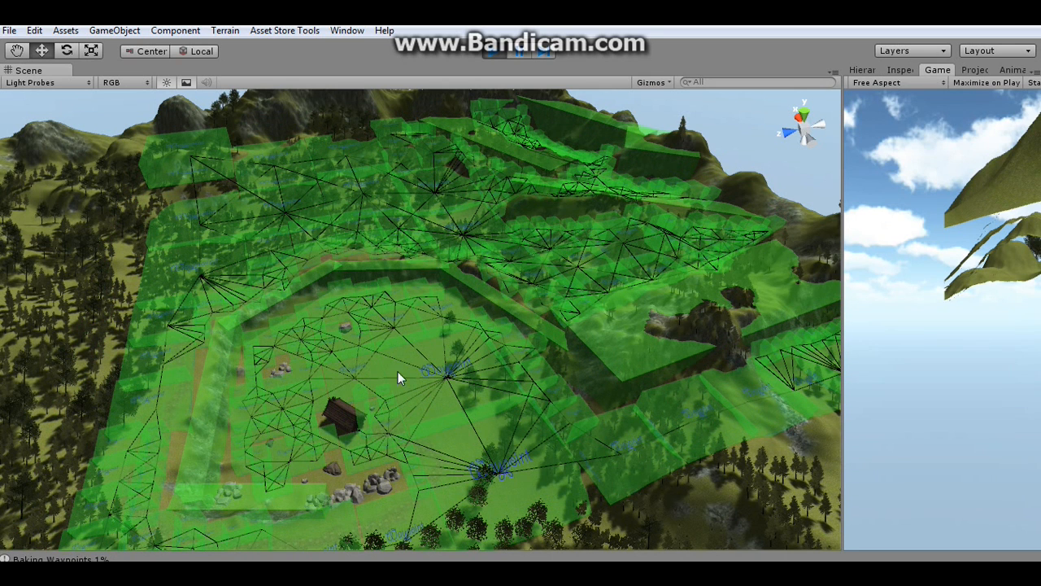
{"action": "mouse_move", "coordinate": [362, 439]}
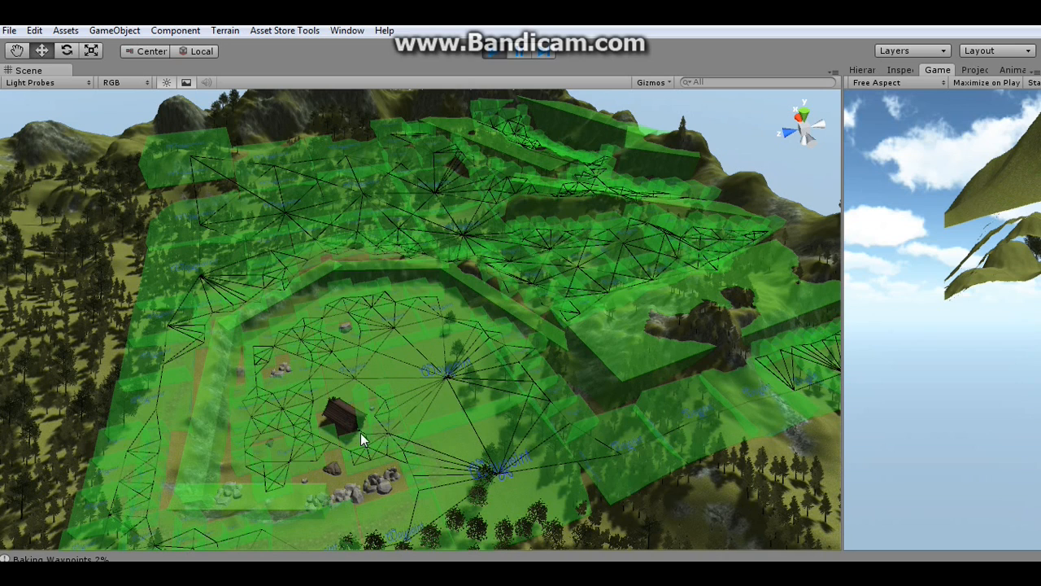
{"action": "mouse_move", "coordinate": [382, 446]}
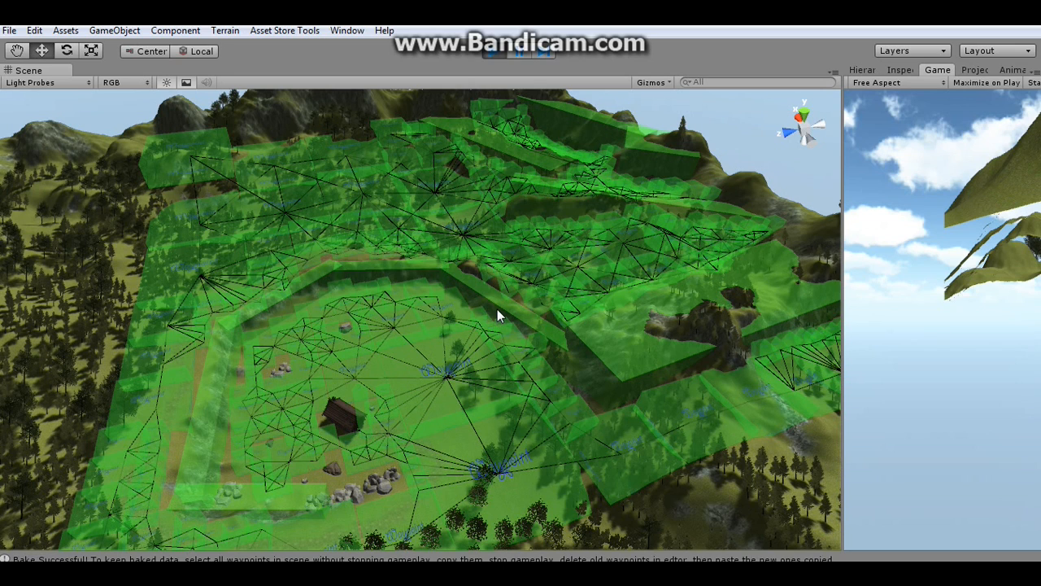
{"action": "mouse_move", "coordinate": [366, 376]}
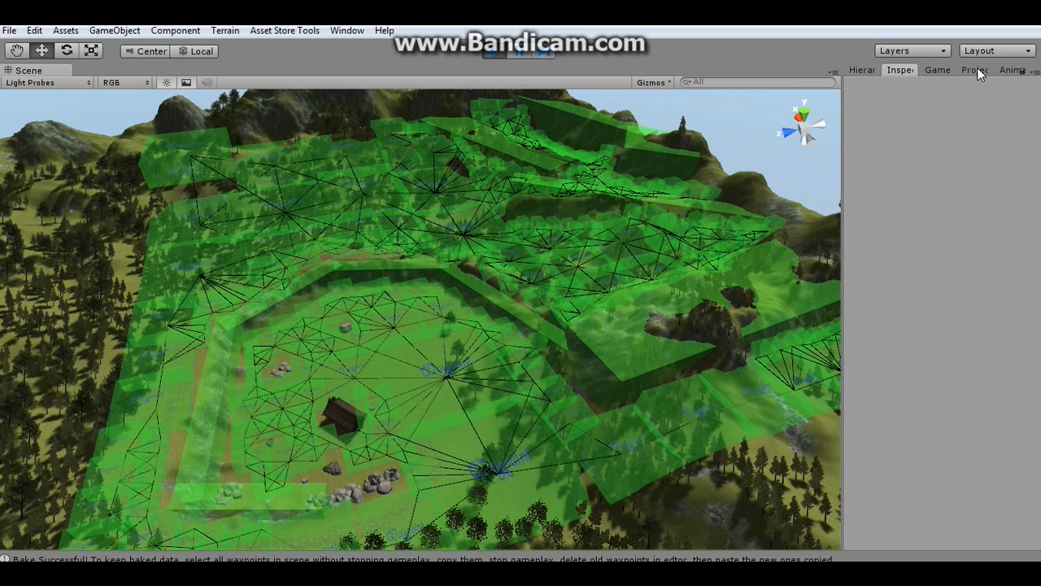
Select Navigational Mesh and the baked Waypoint entries in the Hierarchy.
{"action": "left_click", "coordinate": [861, 70]}
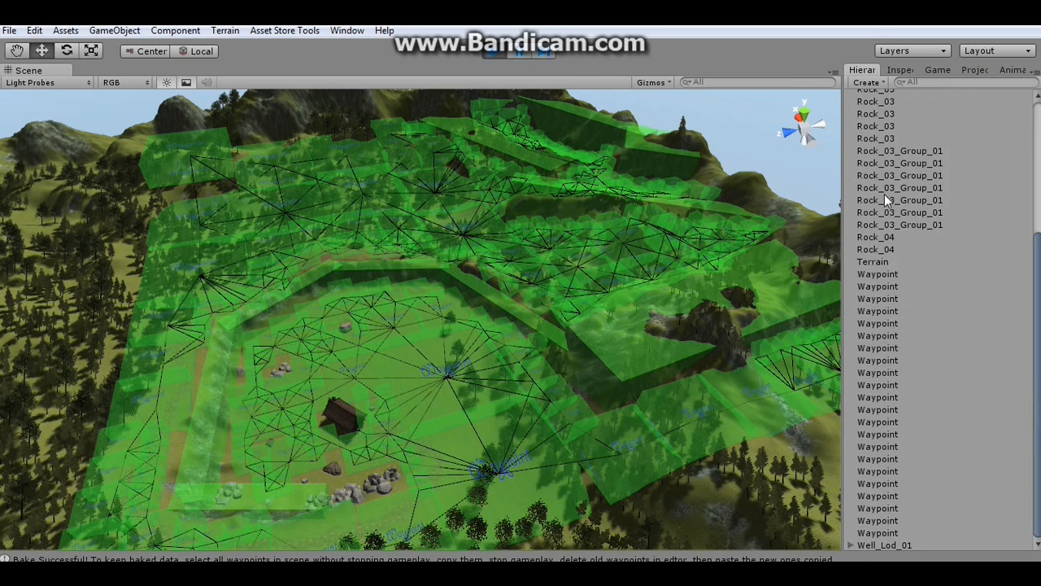
{"action": "left_click", "coordinate": [877, 273]}
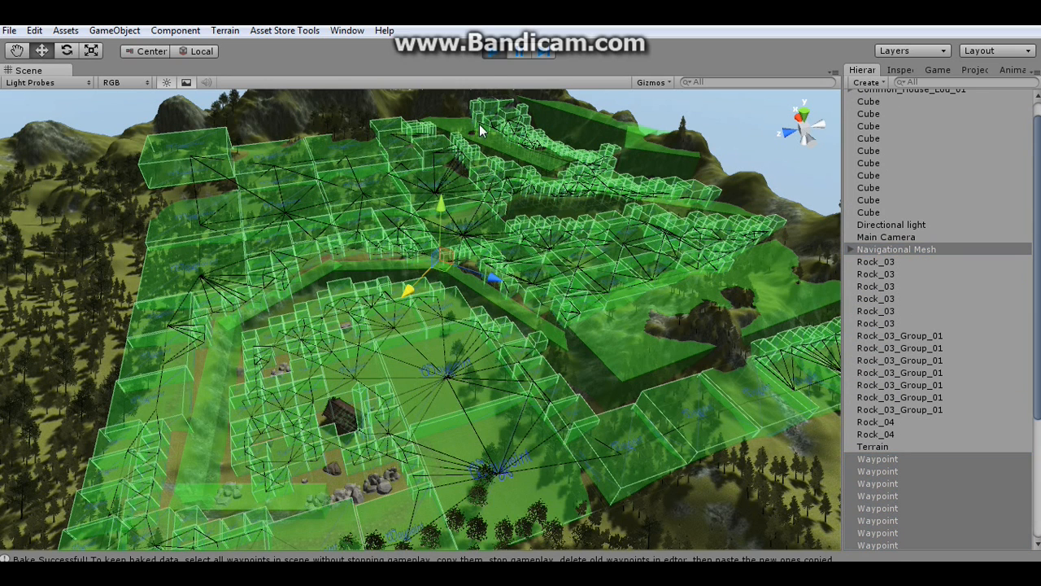
{"action": "mouse_move", "coordinate": [496, 63]}
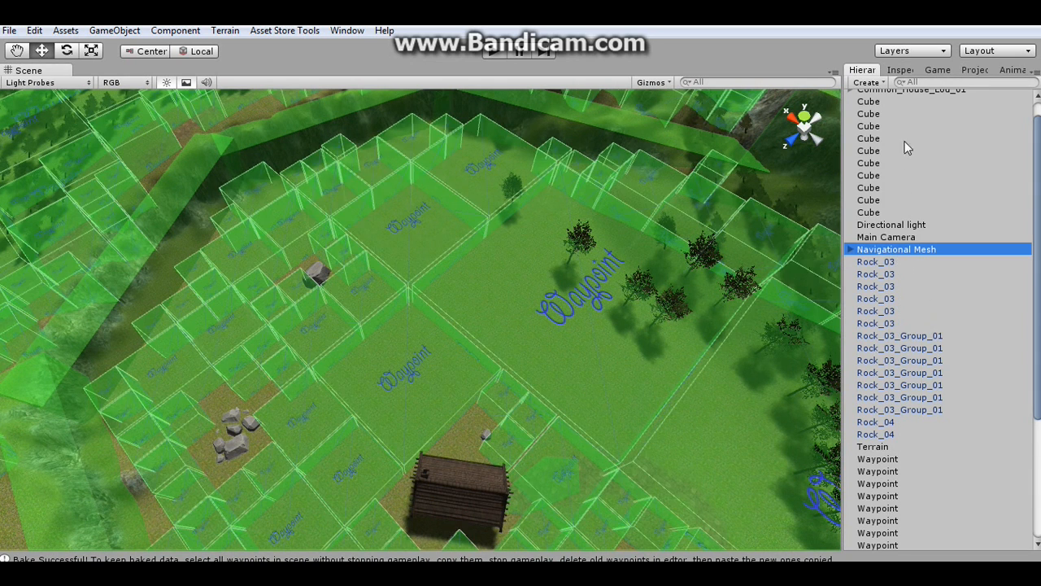
Bring up the Navigational Mesh settings and scroll to its waypoint options.
{"action": "left_click", "coordinate": [900, 69]}
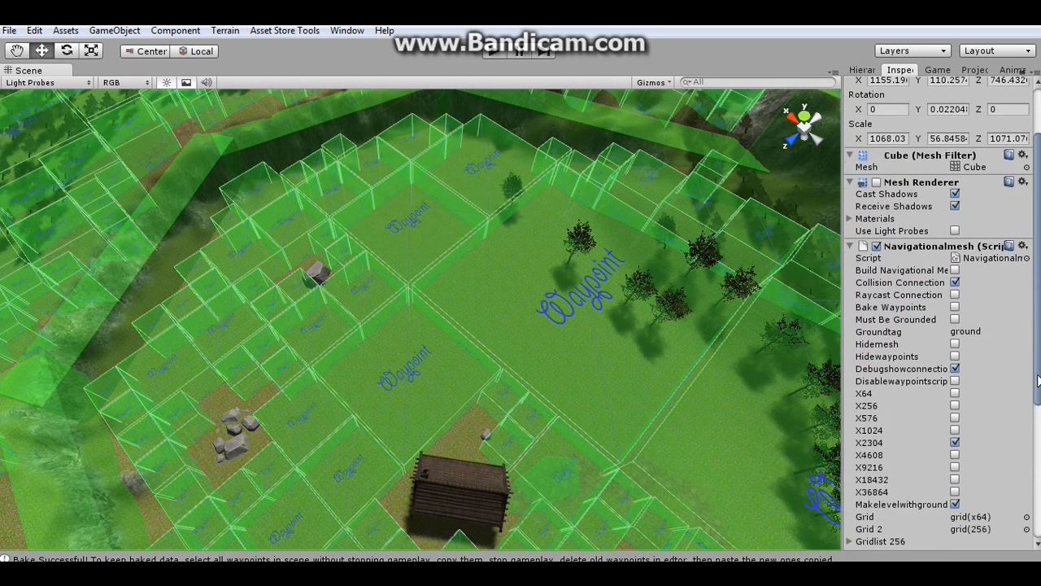
{"action": "scroll", "scroll_direction": "down", "scroll_amount": 3}
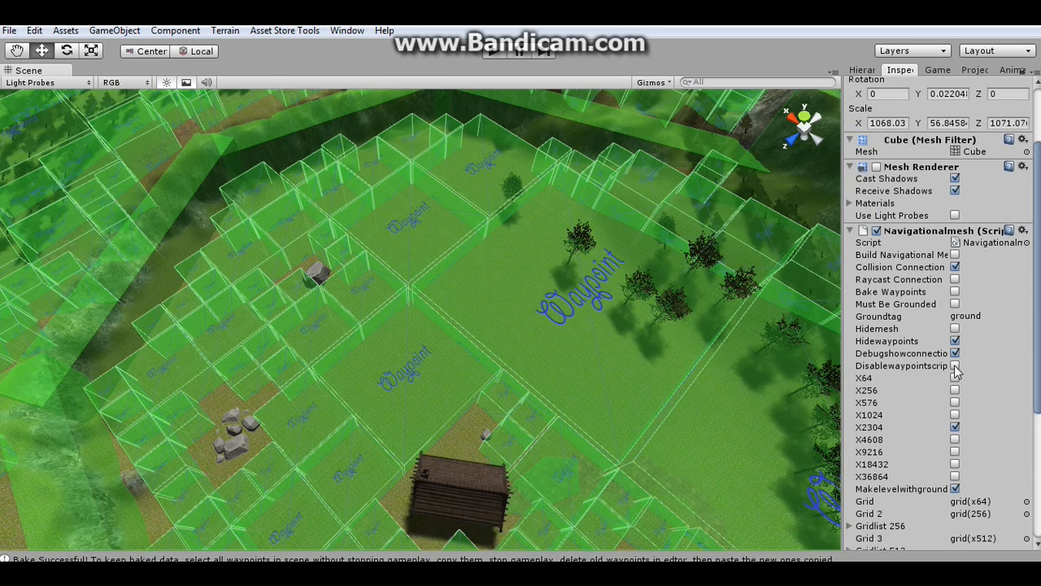
{"action": "mouse_move", "coordinate": [948, 393]}
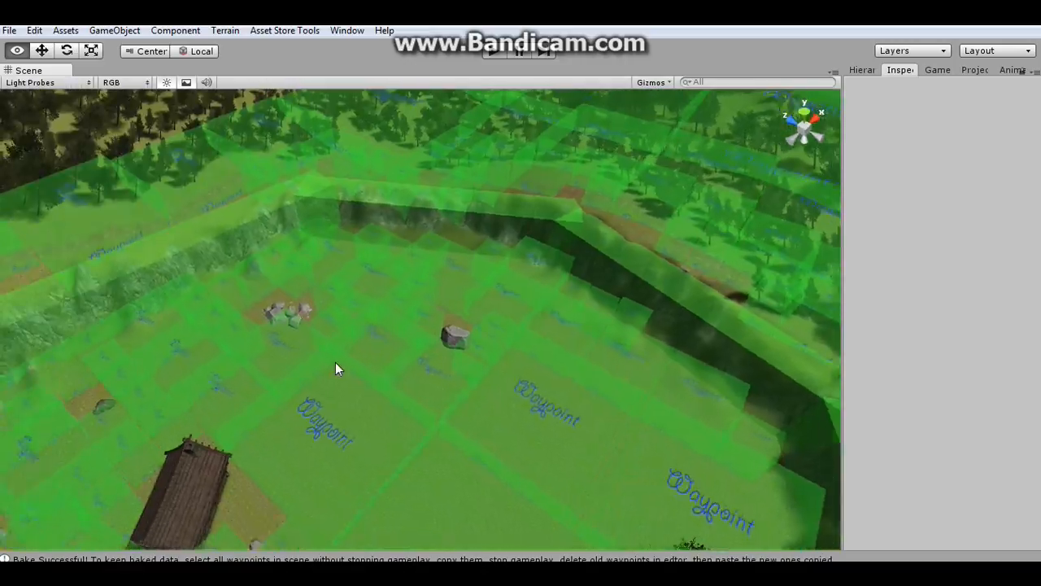
Move the Scene view in toward the well among the baked waypoints.
{"action": "left_click_drag", "start_coordinate": [337, 369], "coordinate": [541, 196]}
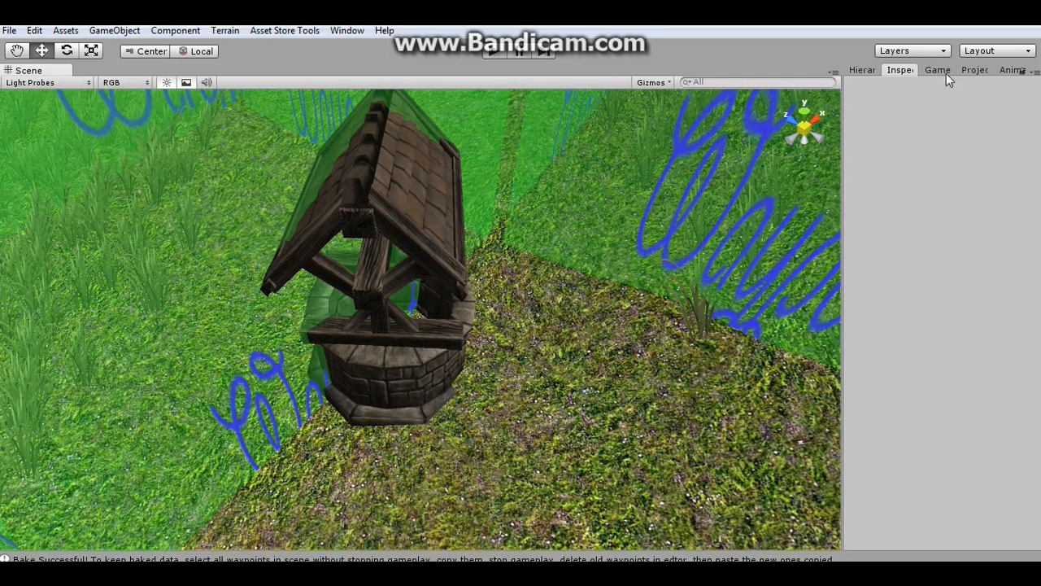
{"action": "left_click", "coordinate": [974, 70]}
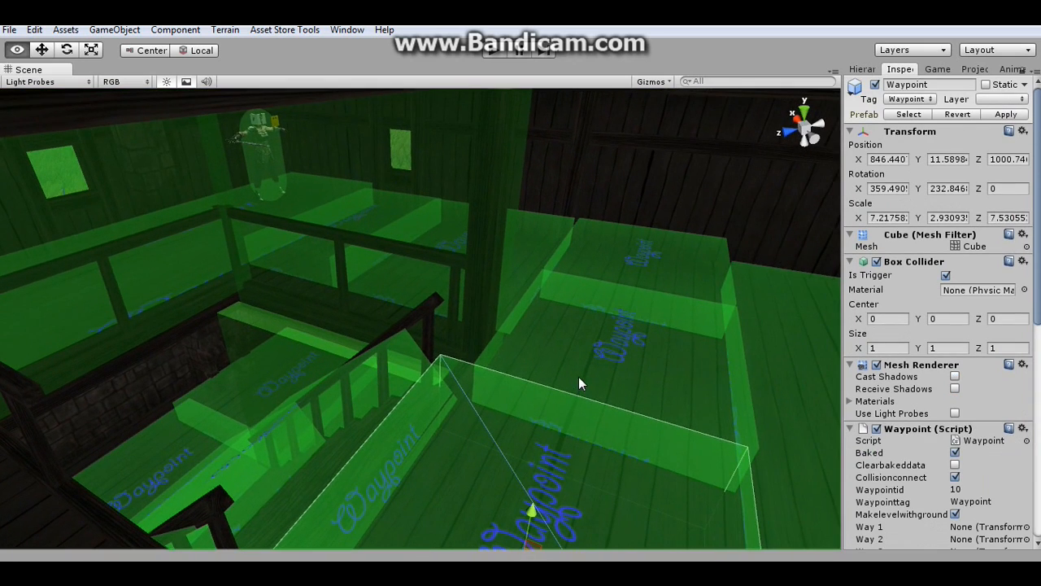
Orbit the house interior to see the stairs and upper floor waypoint boxes.
{"action": "left_click_drag", "start_coordinate": [582, 383], "coordinate": [387, 359]}
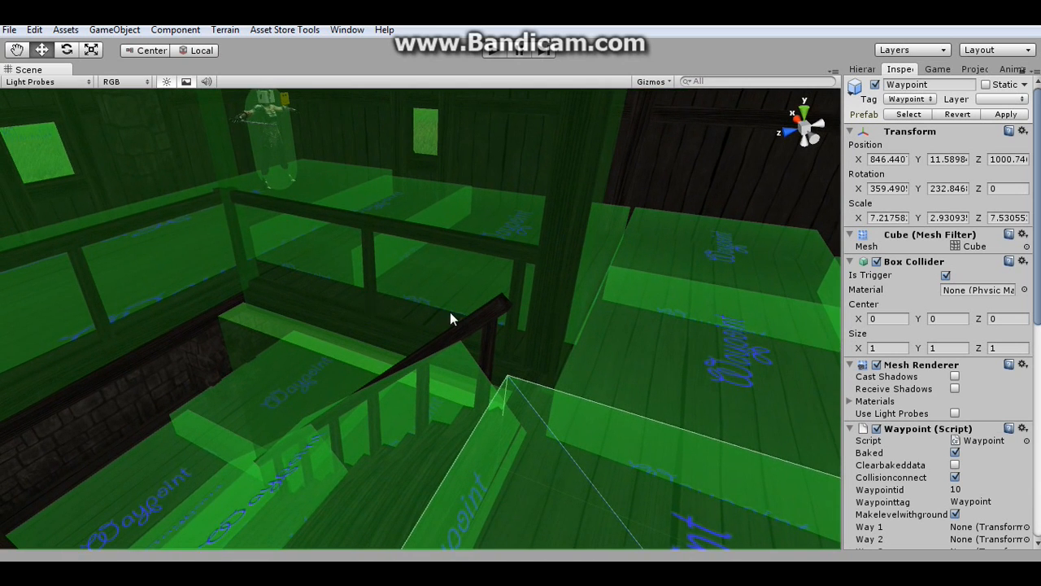
{"action": "mouse_move", "coordinate": [344, 371]}
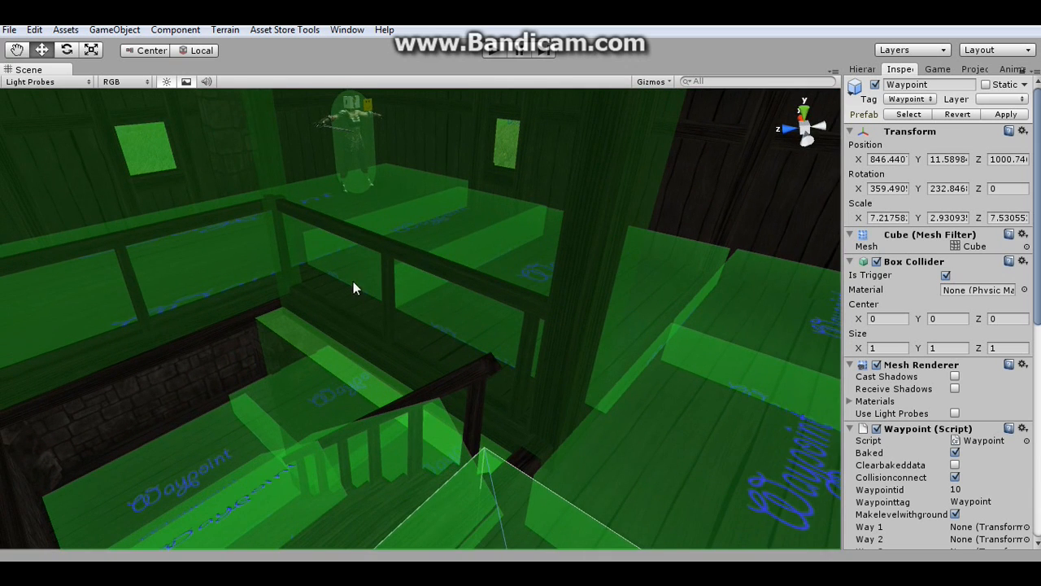
{"action": "mouse_move", "coordinate": [500, 492]}
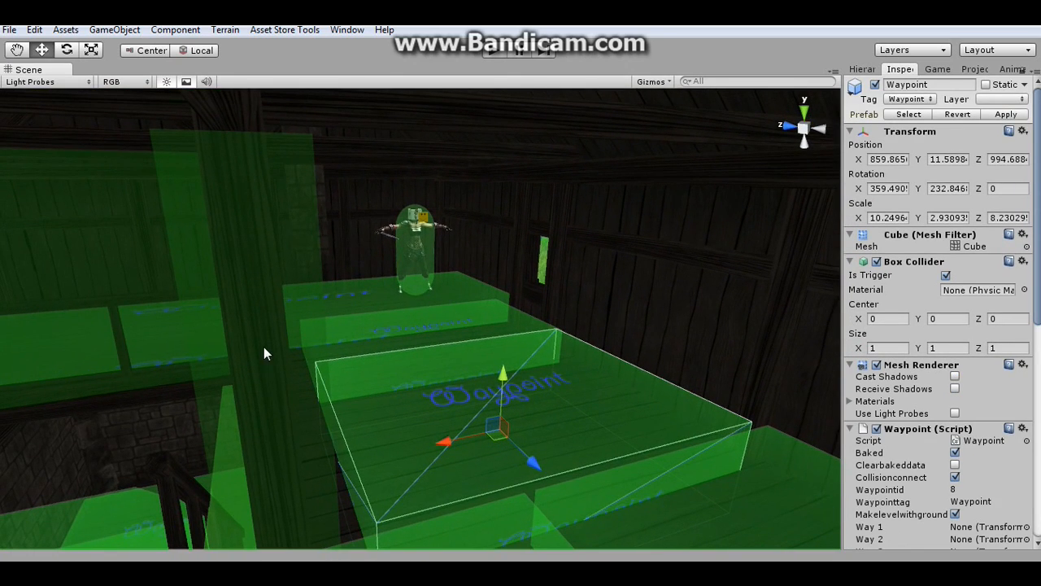
{"action": "mouse_move", "coordinate": [553, 182]}
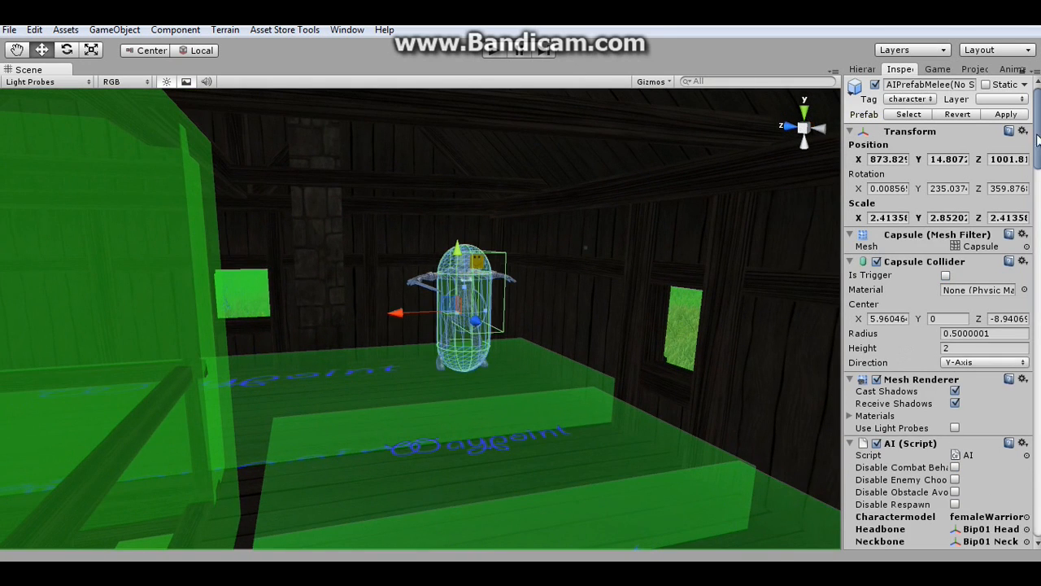
Set the AI character's Targetlocateto field to TargetNode via the object picker search 'targ'.
{"action": "scroll", "scroll_direction": "down", "scroll_amount": 3}
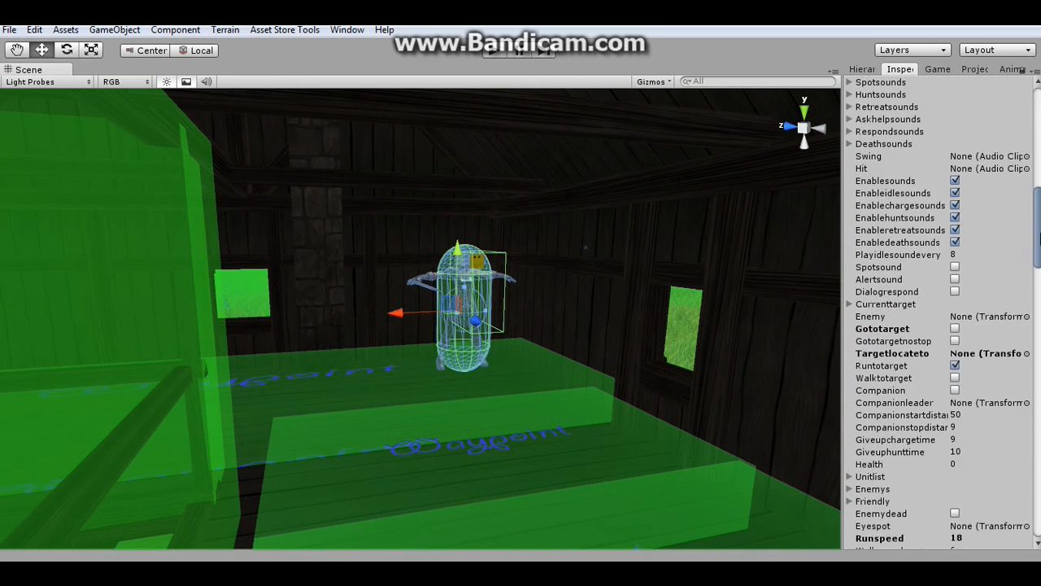
{"action": "scroll", "scroll_direction": "down", "scroll_amount": 3}
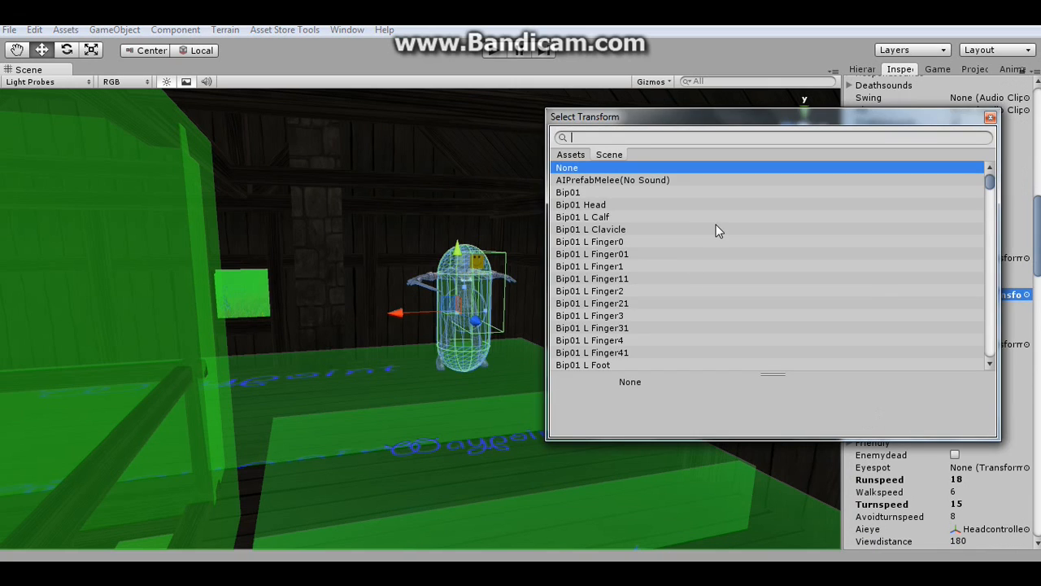
{"action": "type", "text": "targ"}
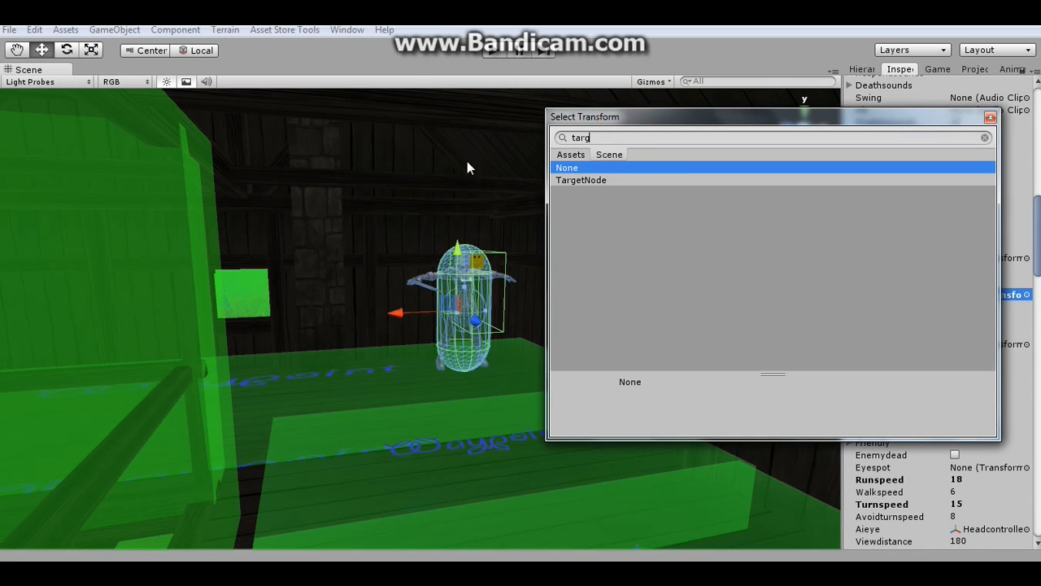
{"action": "left_click", "coordinate": [581, 180]}
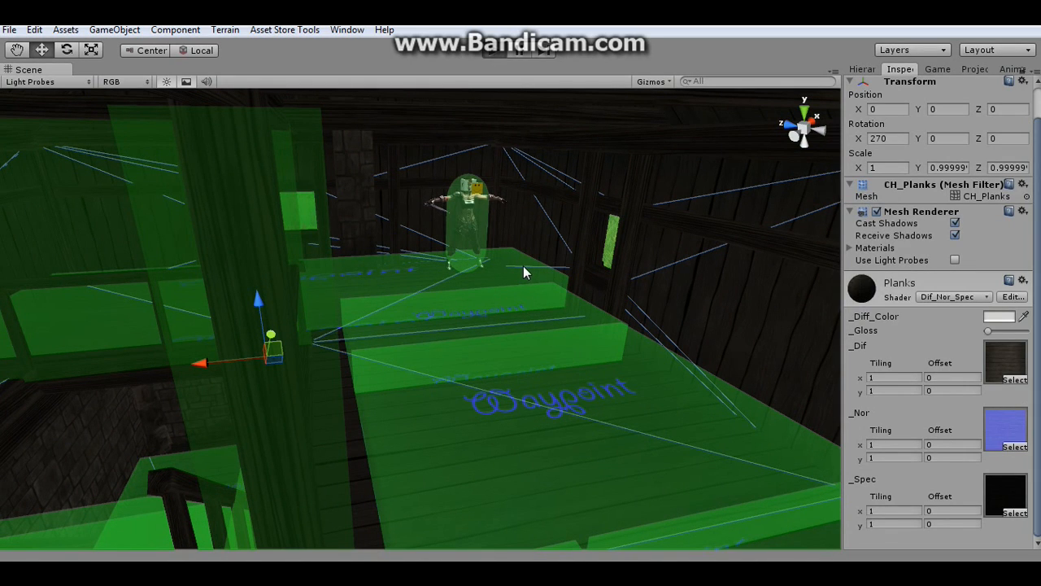
{"action": "mouse_move", "coordinate": [516, 271]}
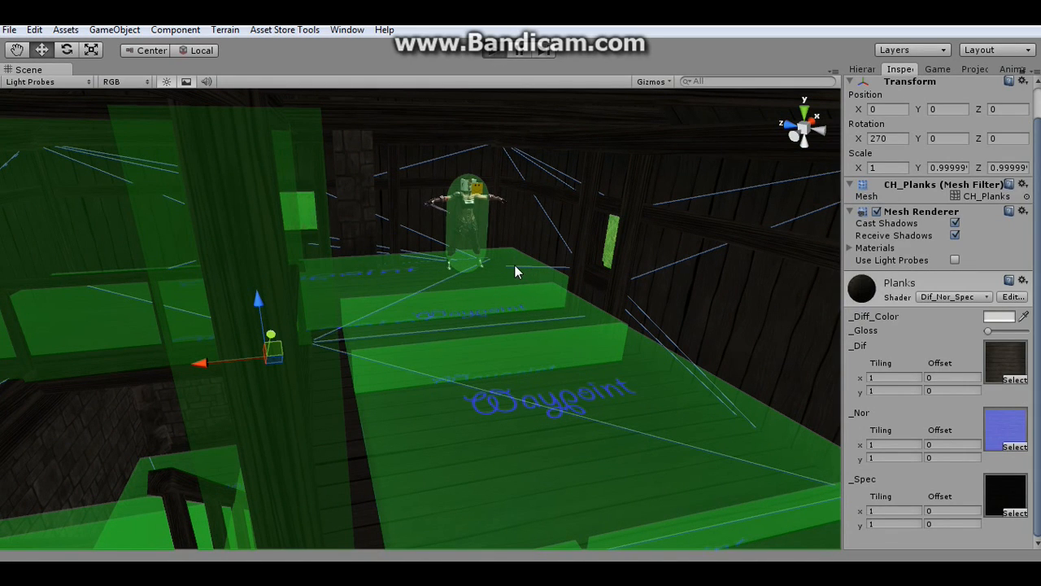